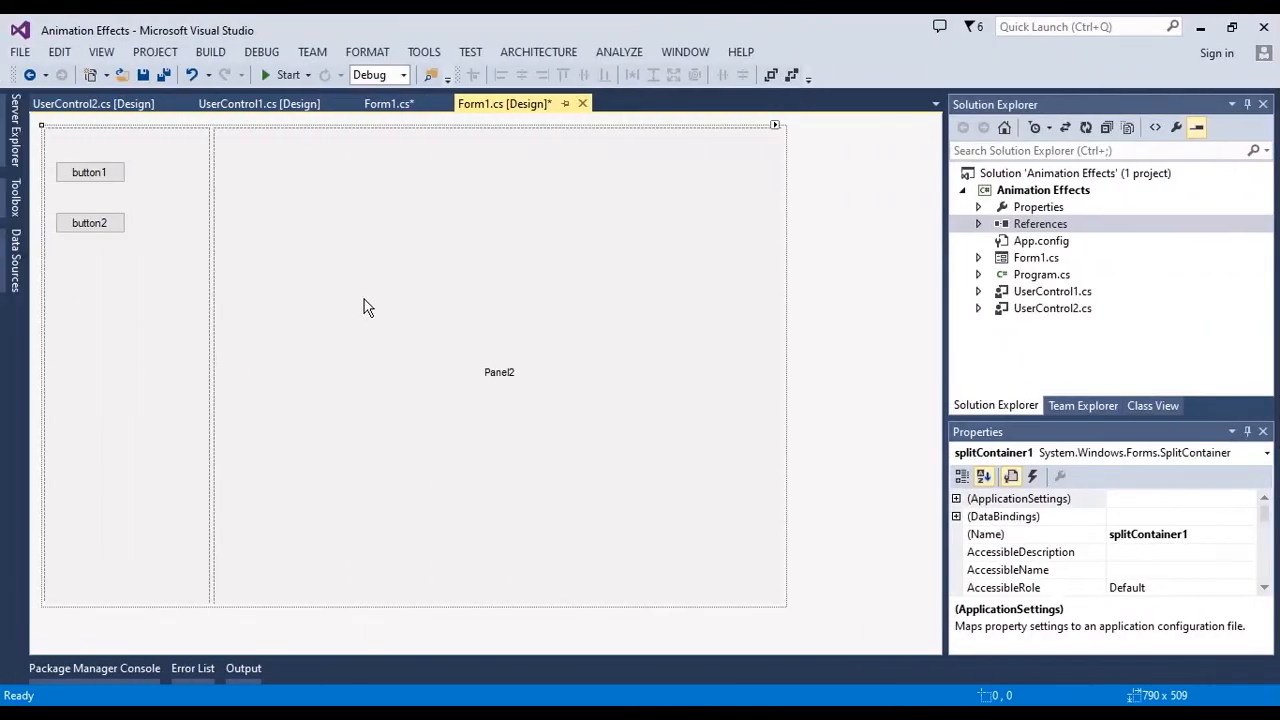
pyautogui.moveTo(156, 264)
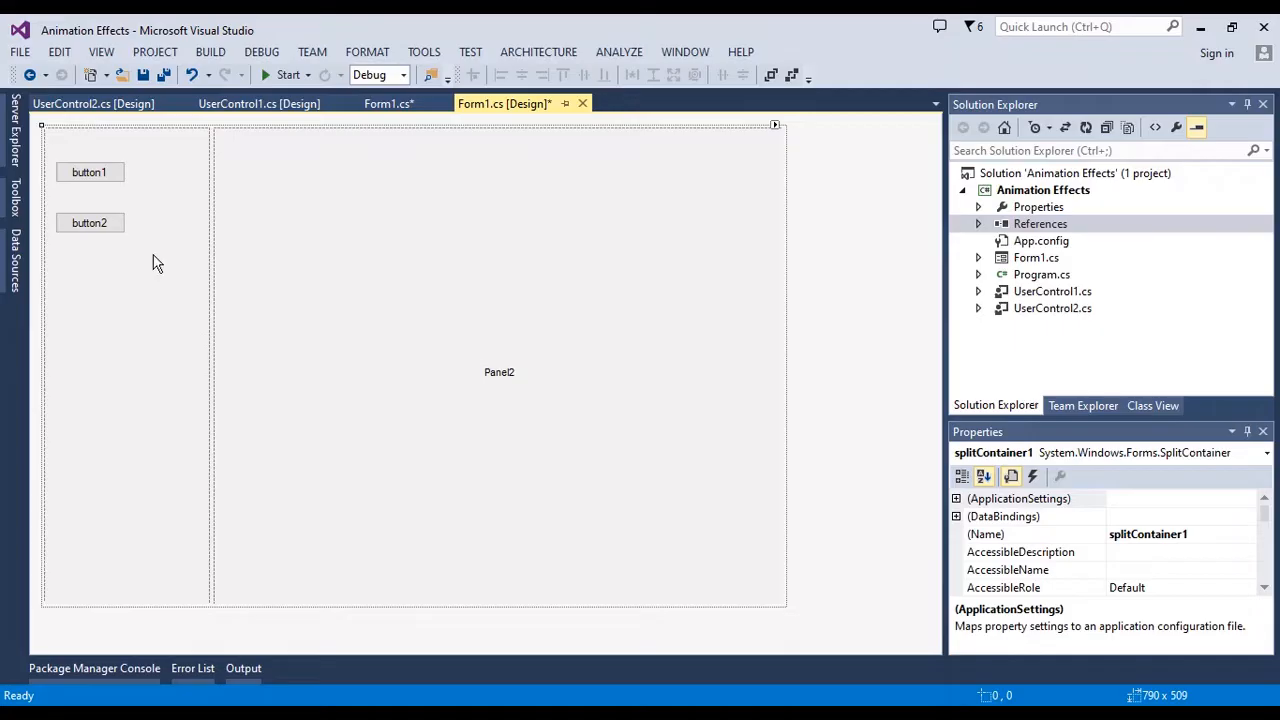
pyautogui.moveTo(222, 244)
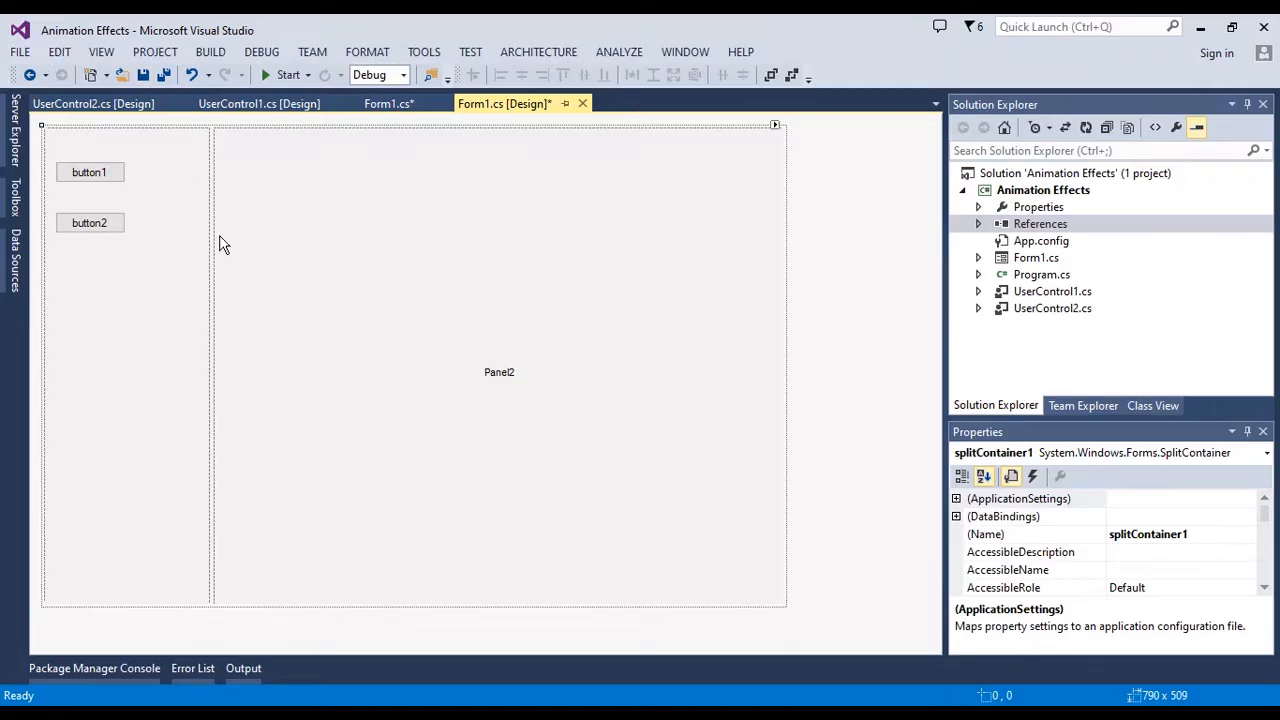
pyautogui.moveTo(520, 276)
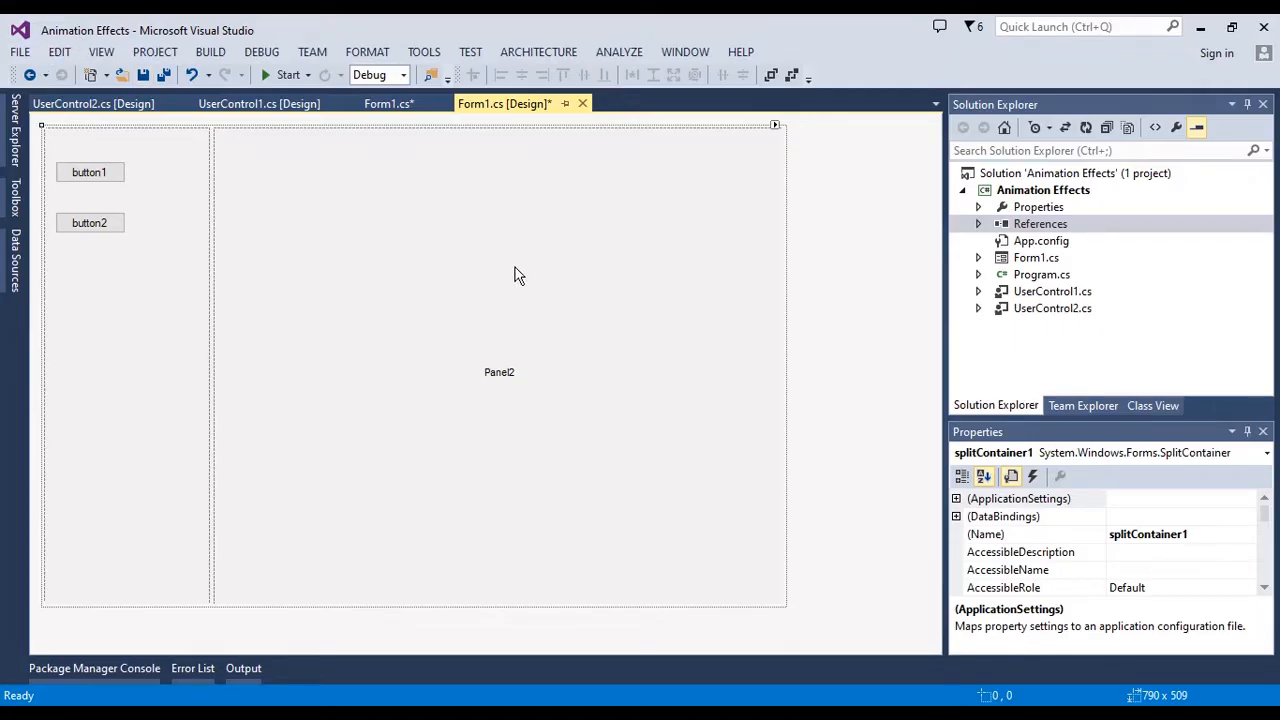
pyautogui.moveTo(808, 204)
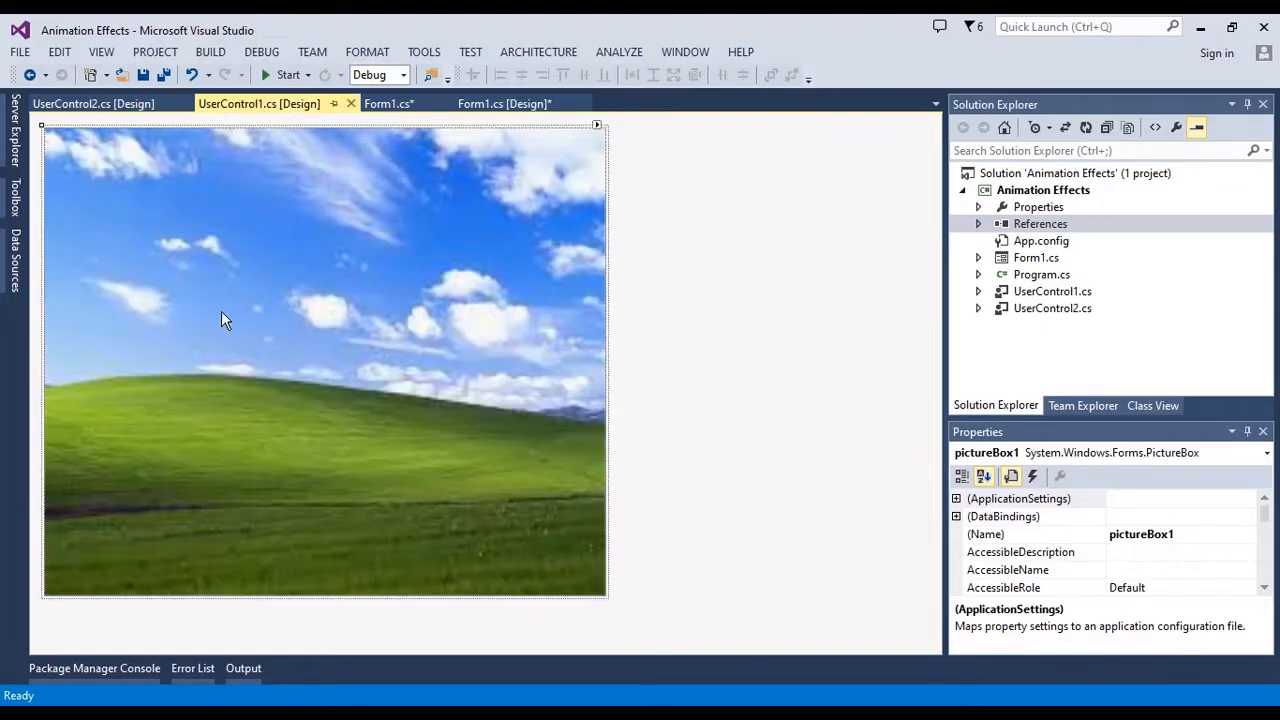
pyautogui.moveTo(640, 264)
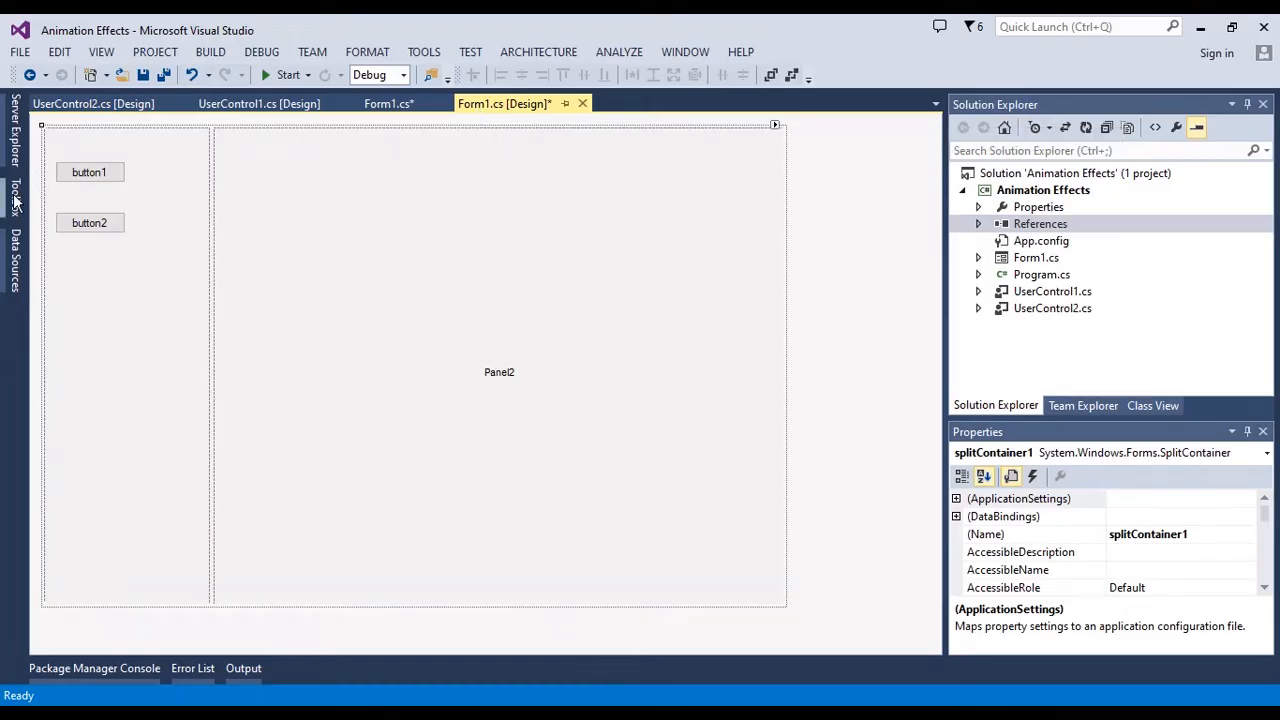
# Step: Place UserControl1 and UserControl2 in Panel2 with Dock set to Fill, Windows 10 picture on top
pyautogui.click(12, 200)
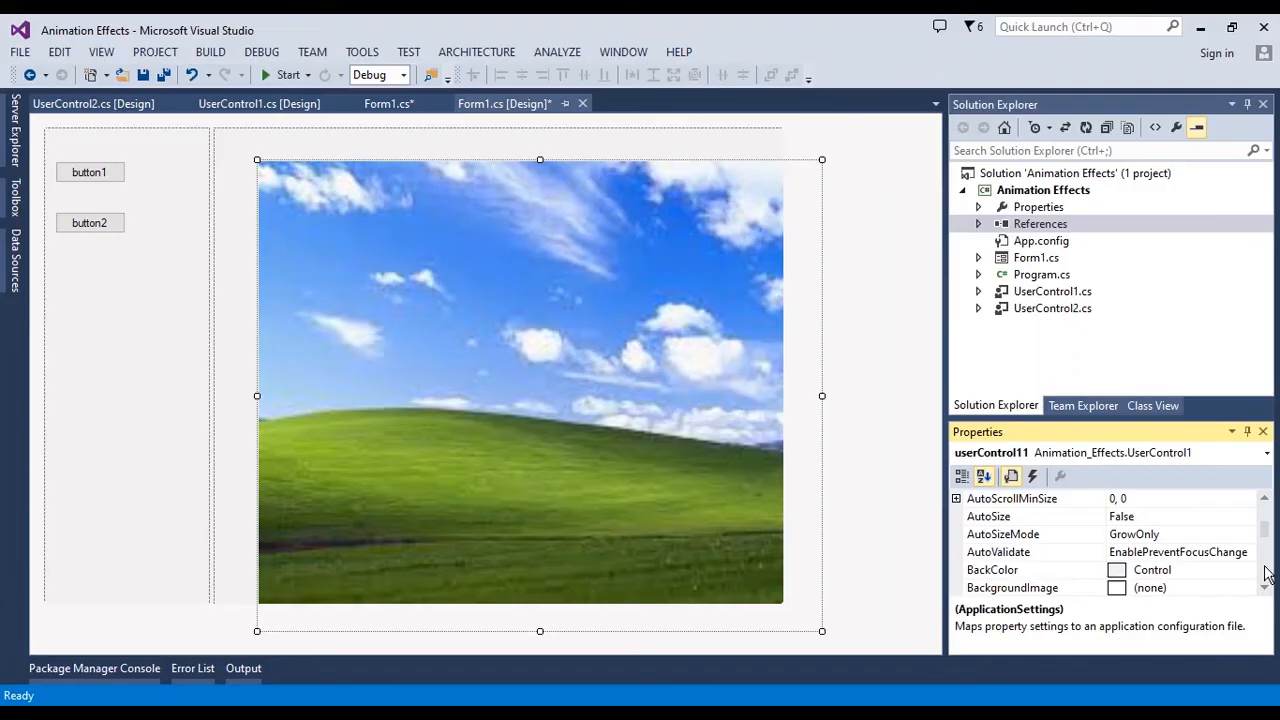
pyautogui.scroll(-3)
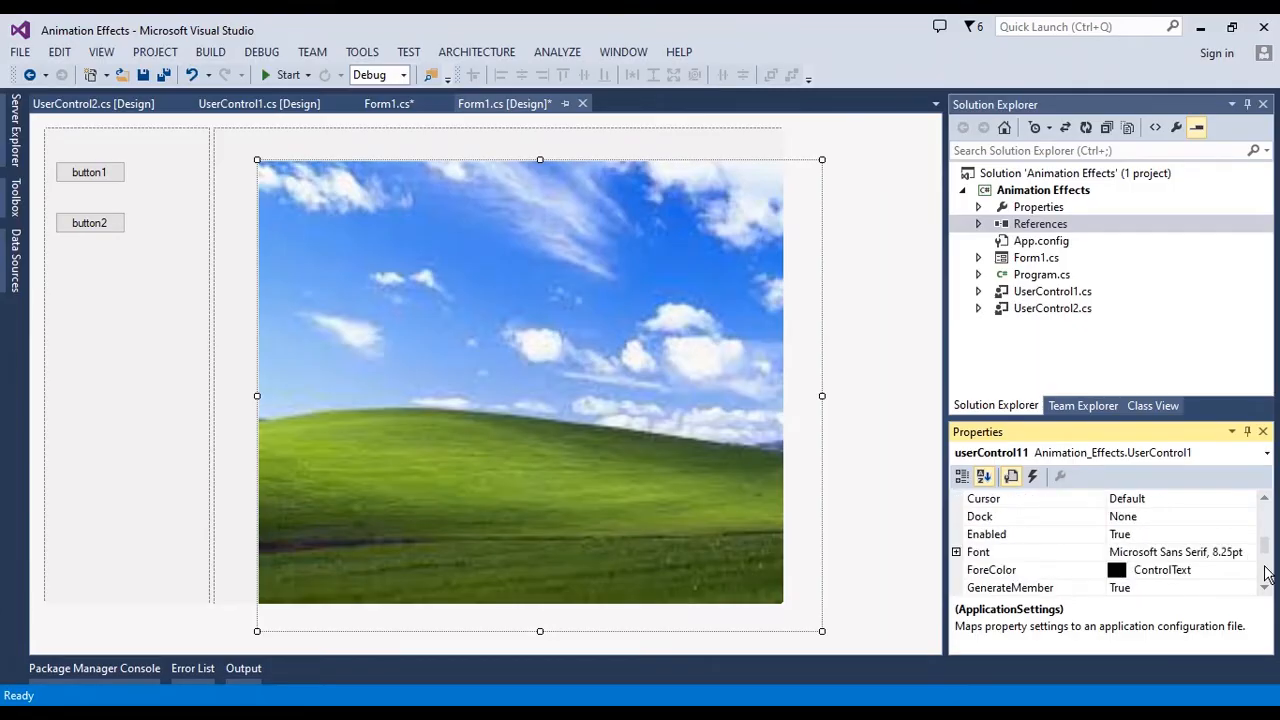
pyautogui.click(1036, 516)
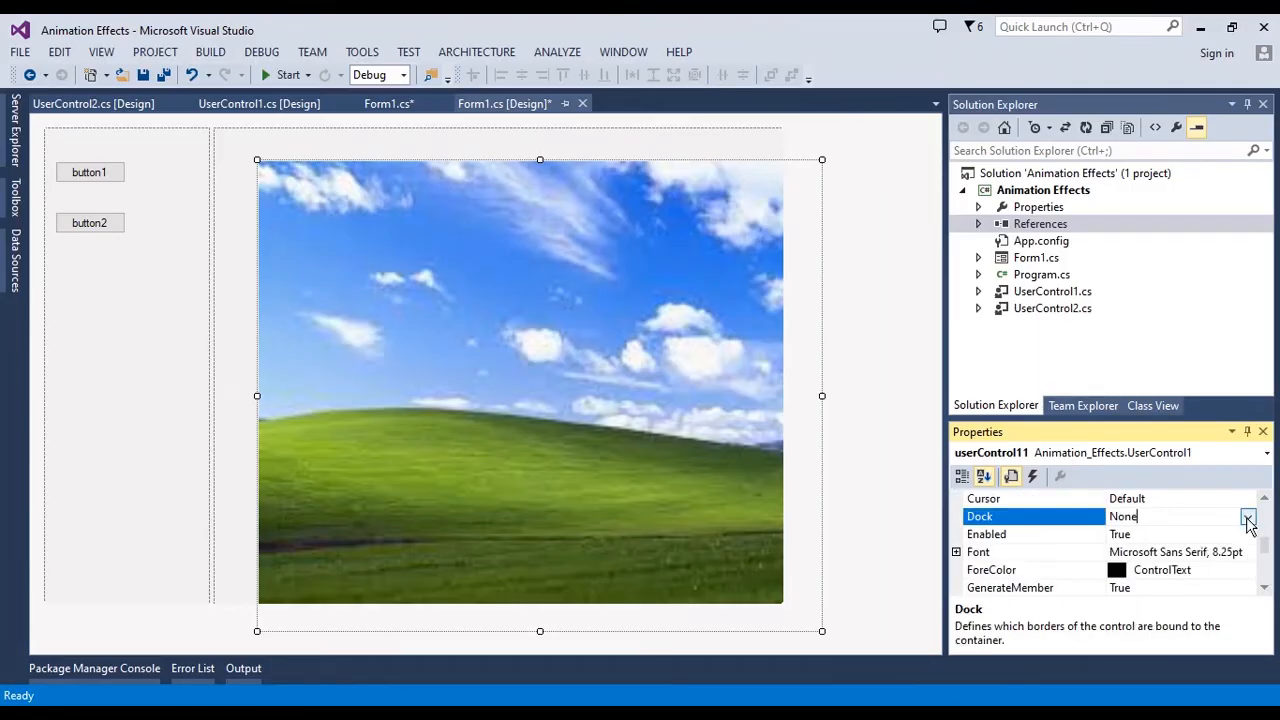
pyautogui.click(1248, 516)
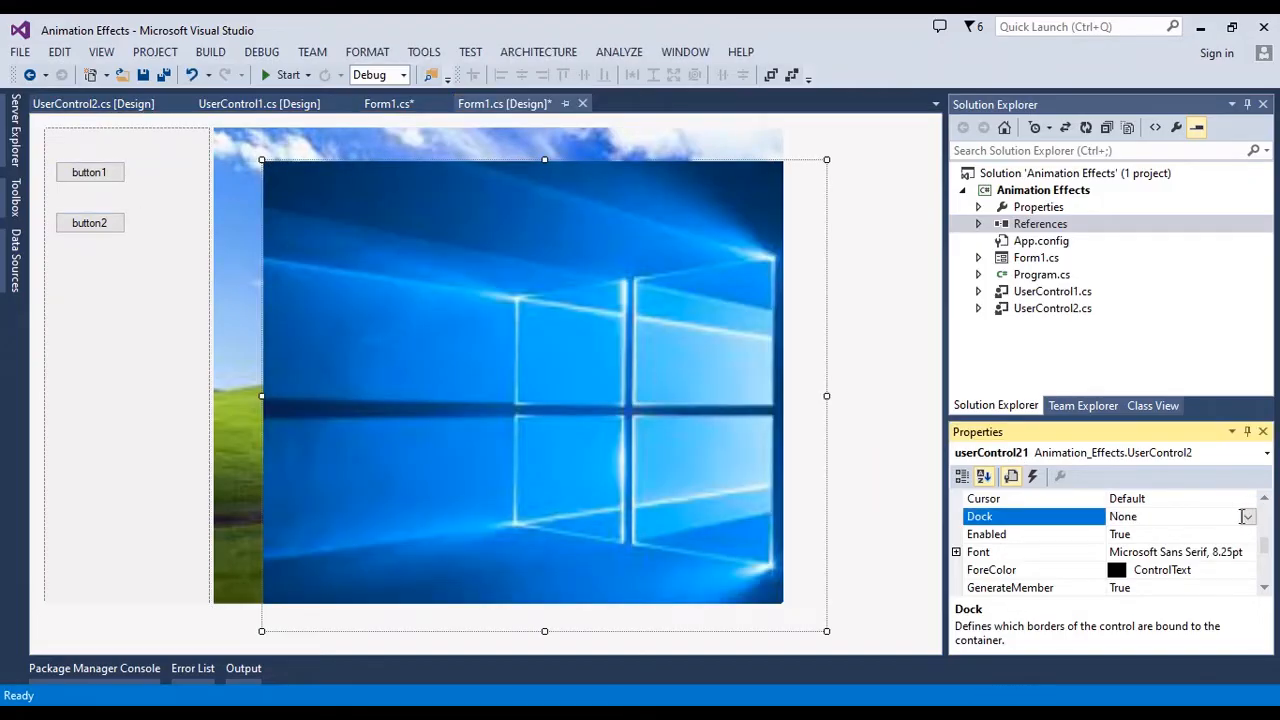
pyautogui.click(1246, 516)
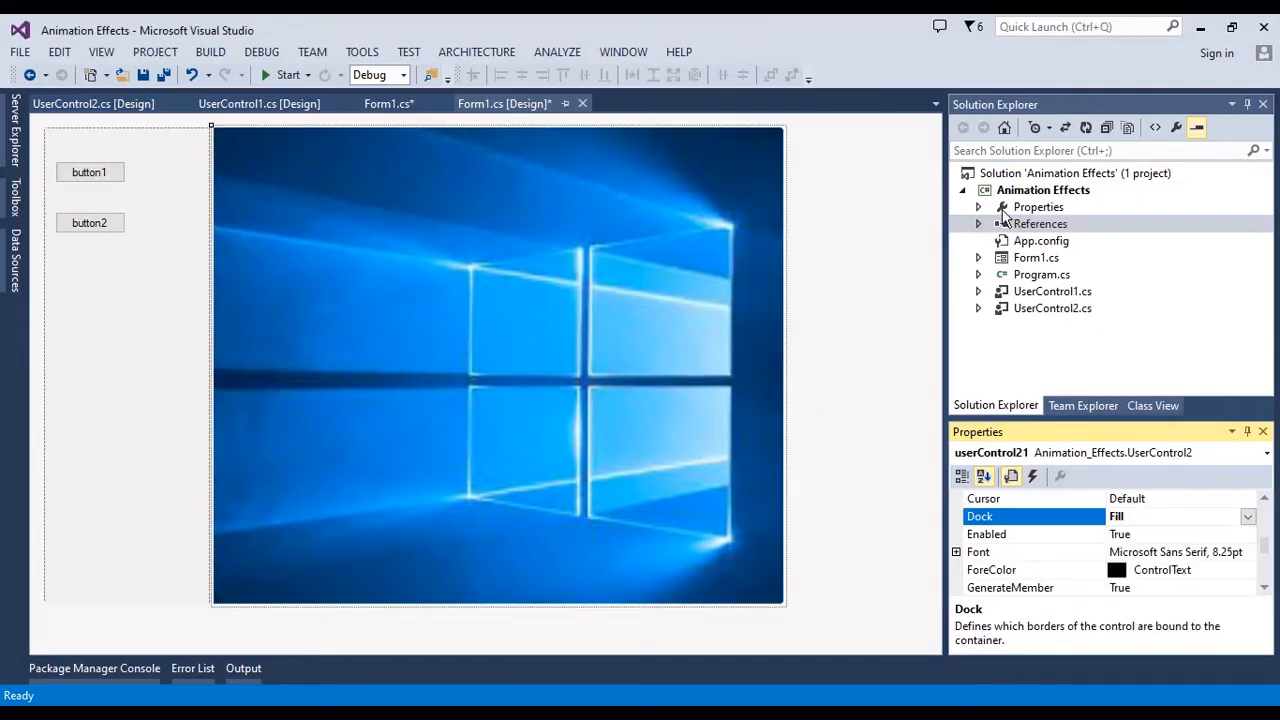
# Step: Add a project reference to Bunifu_UI_v1.5.3.dll from the Add Reference dialog
pyautogui.rightClick(1040, 224)
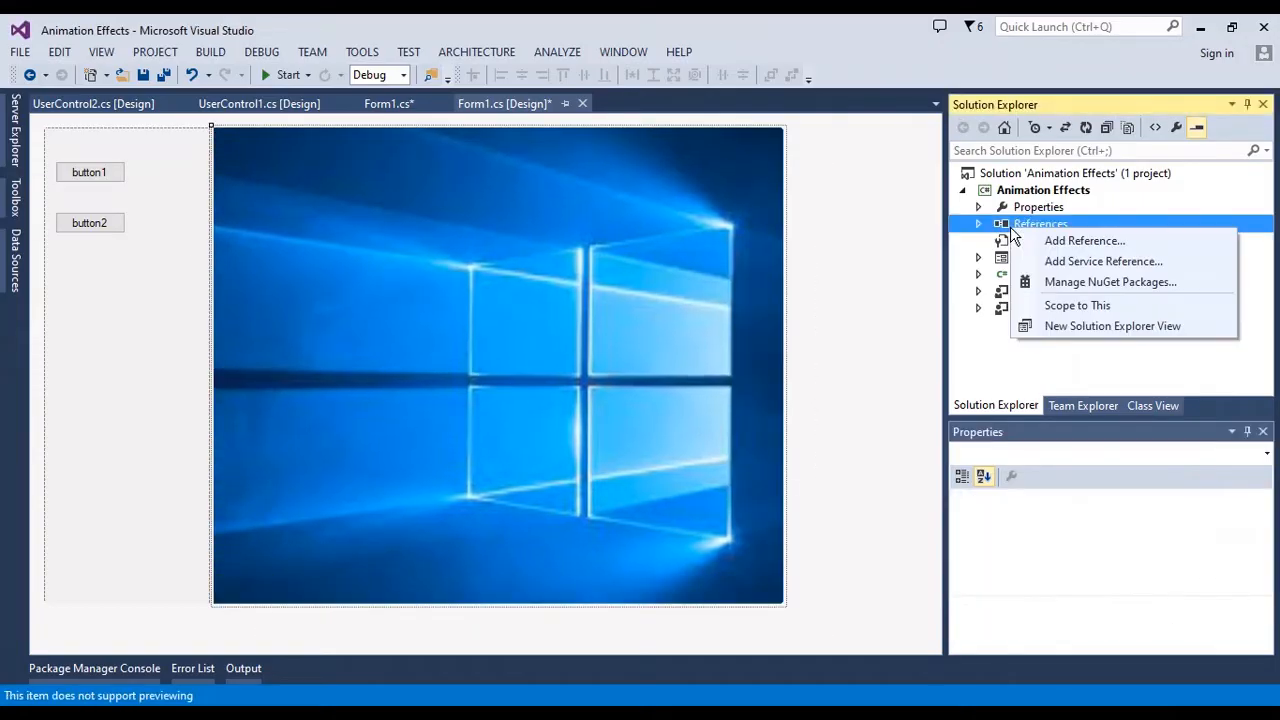
pyautogui.click(1084, 240)
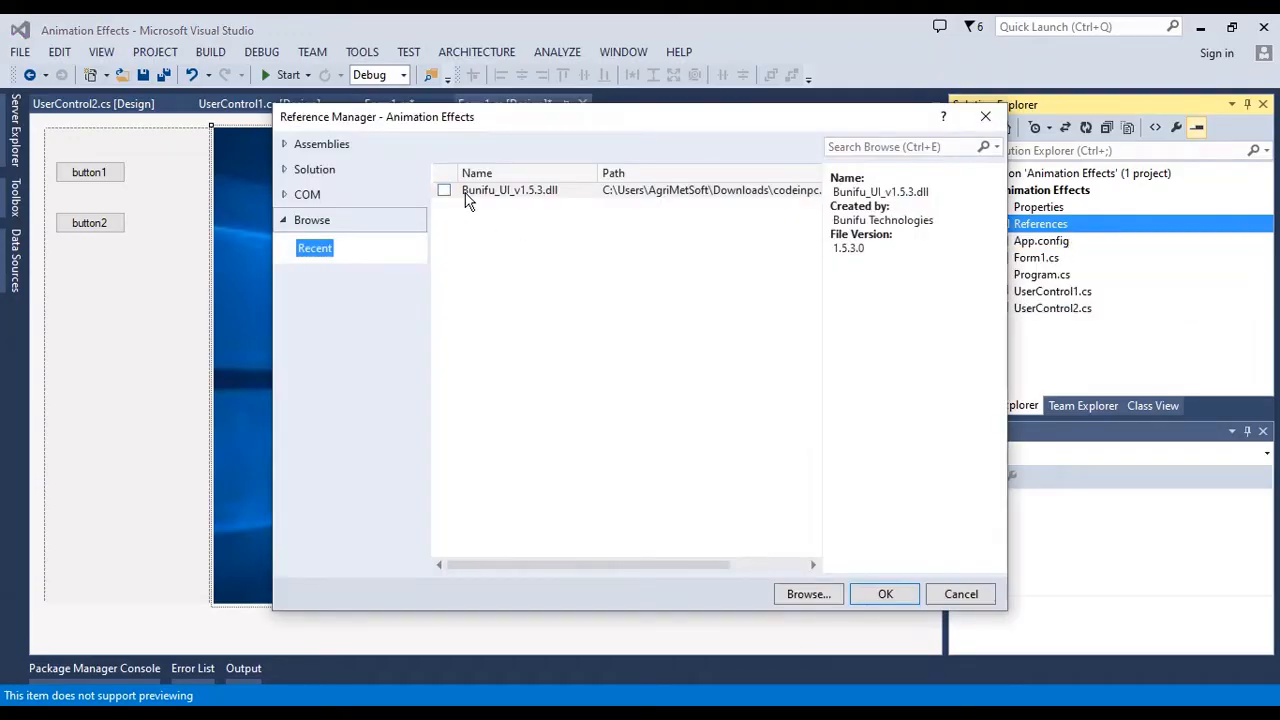
pyautogui.click(444, 190)
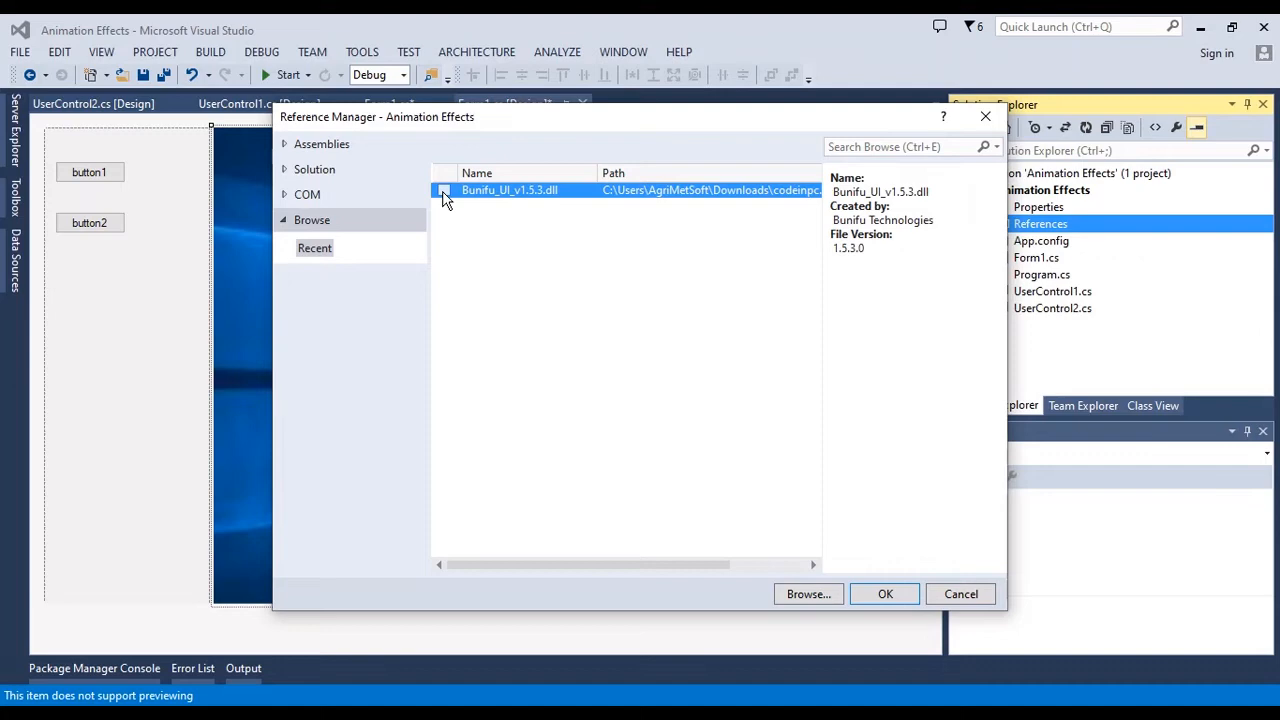
pyautogui.click(444, 190)
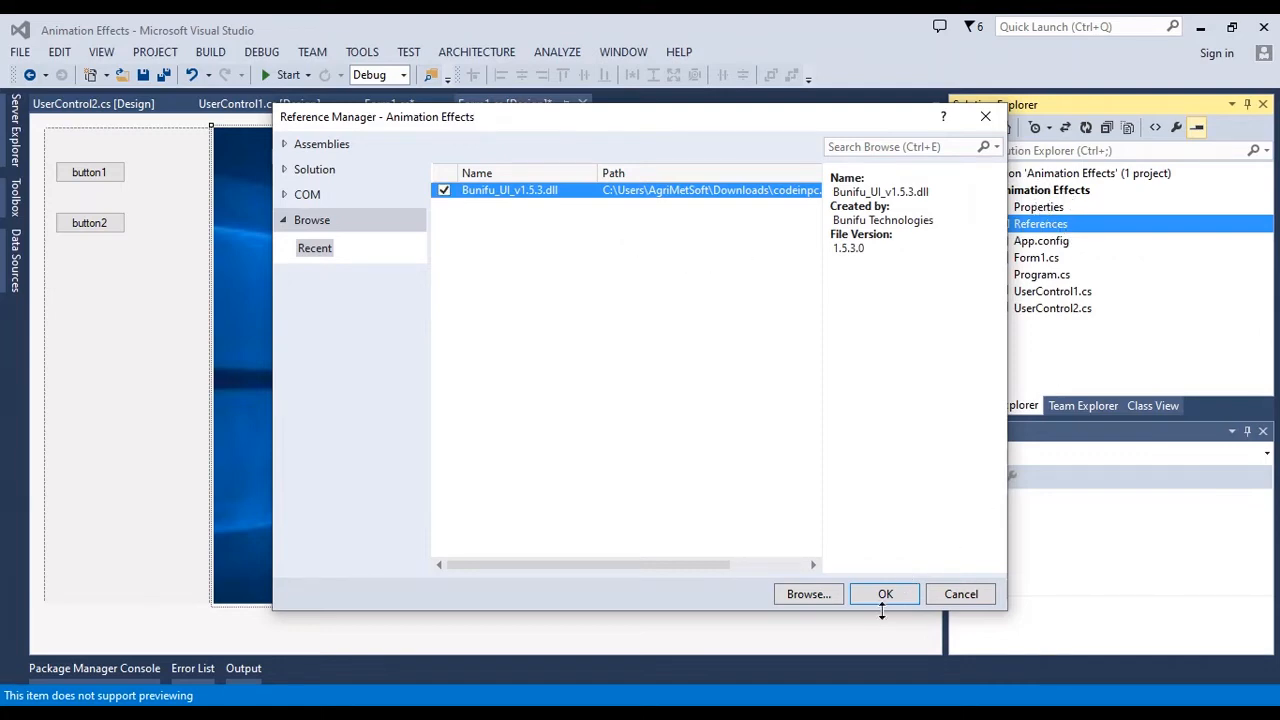
pyautogui.click(884, 592)
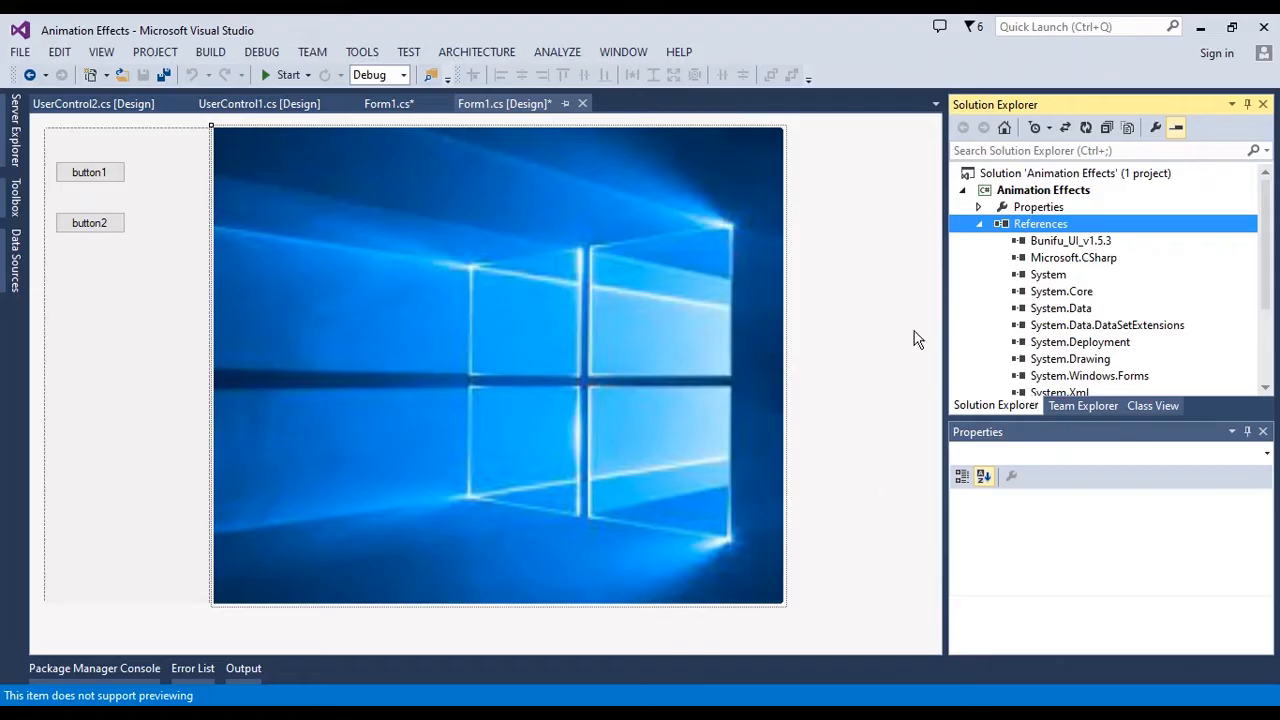
# Step: Collapse the References list and bring up the component Toolbox
pyautogui.click(978, 224)
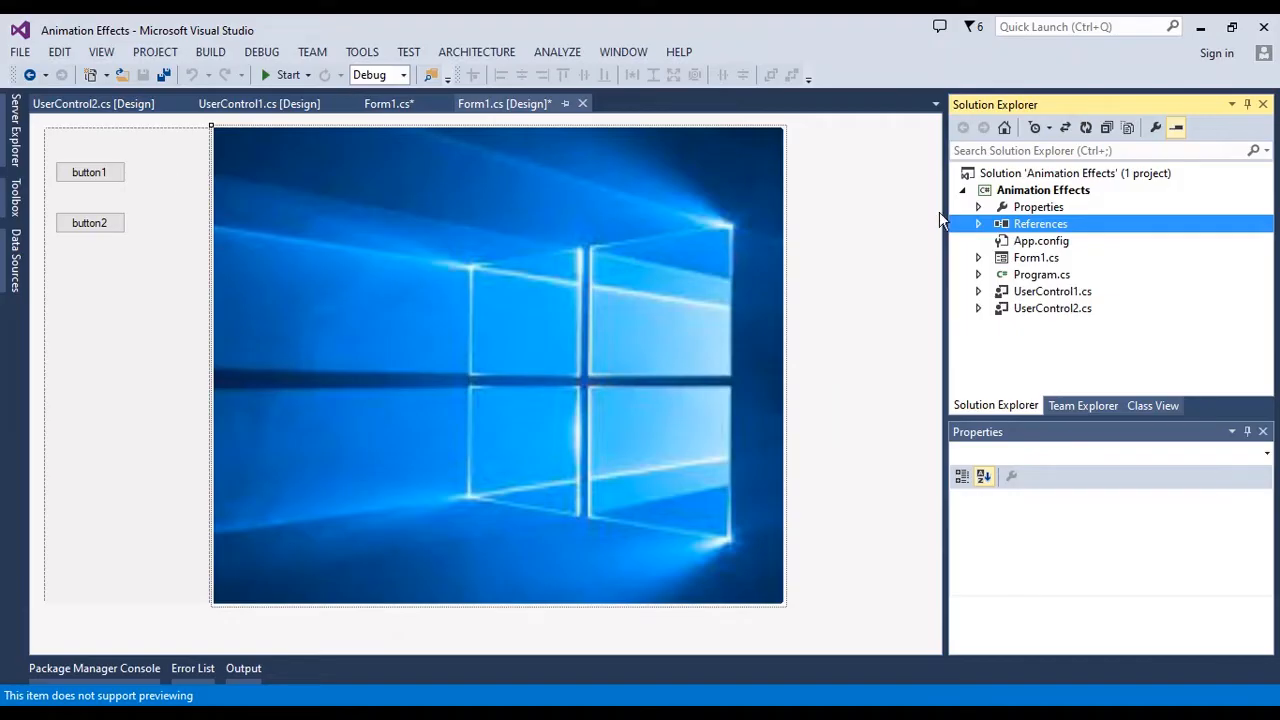
pyautogui.rightClick(1044, 190)
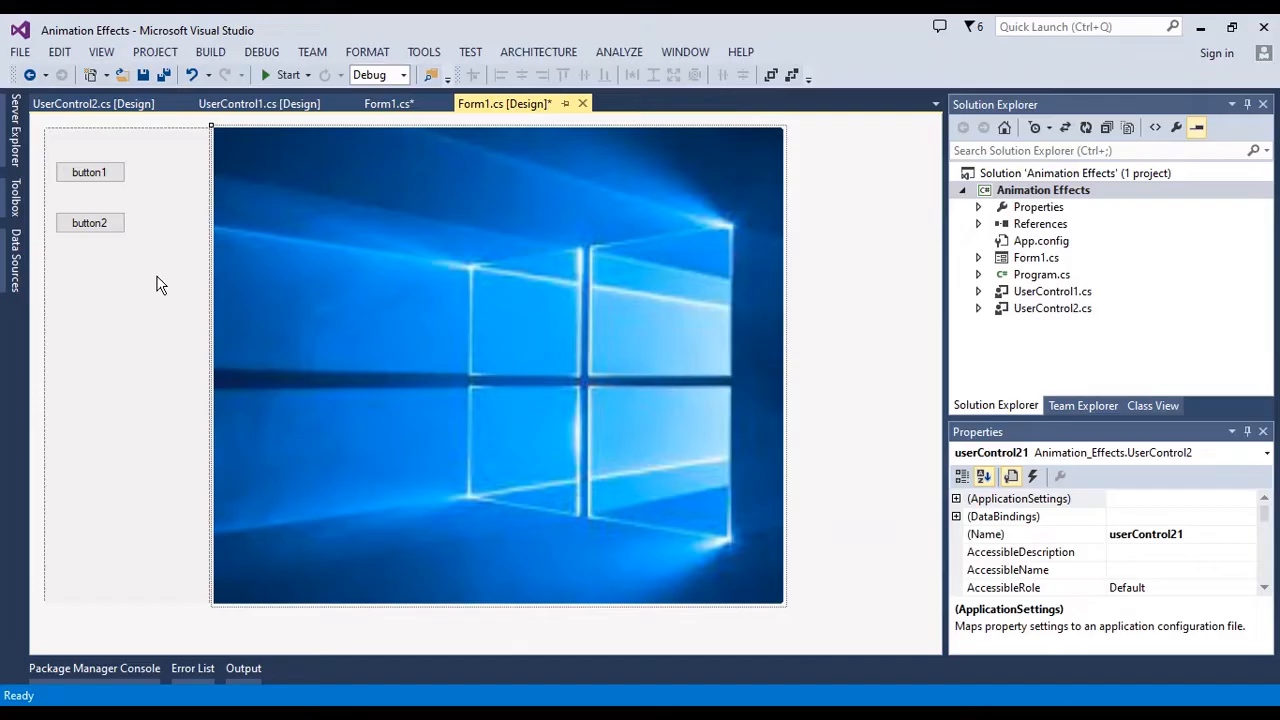
pyautogui.click(12, 200)
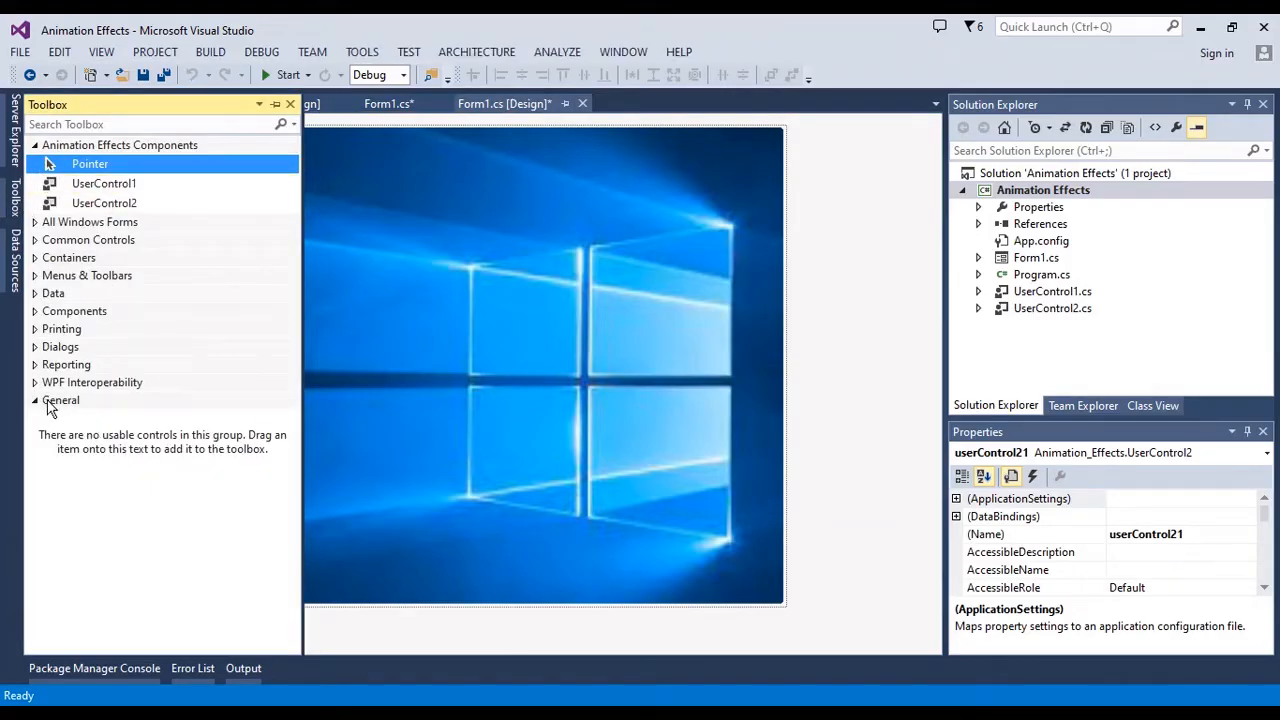
# Step: Start Choose Items for the General toolbox group and browse for a component DLL
pyautogui.rightClick(60, 400)
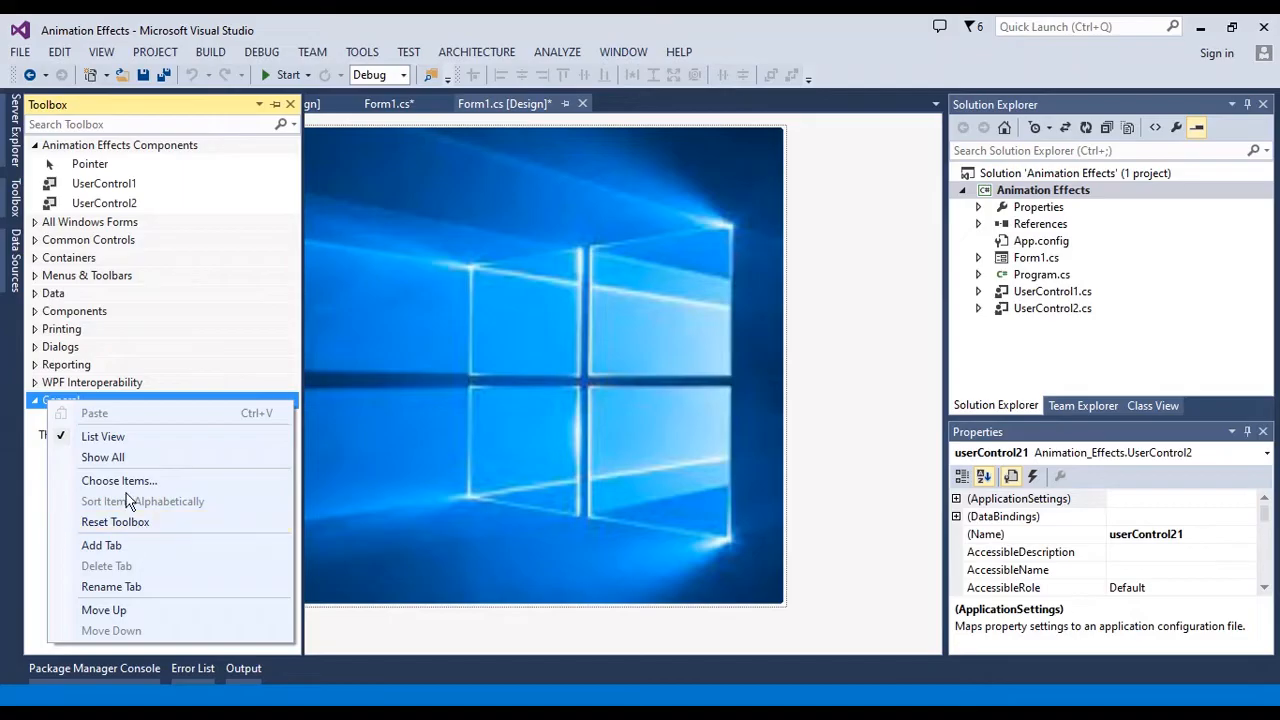
pyautogui.click(118, 480)
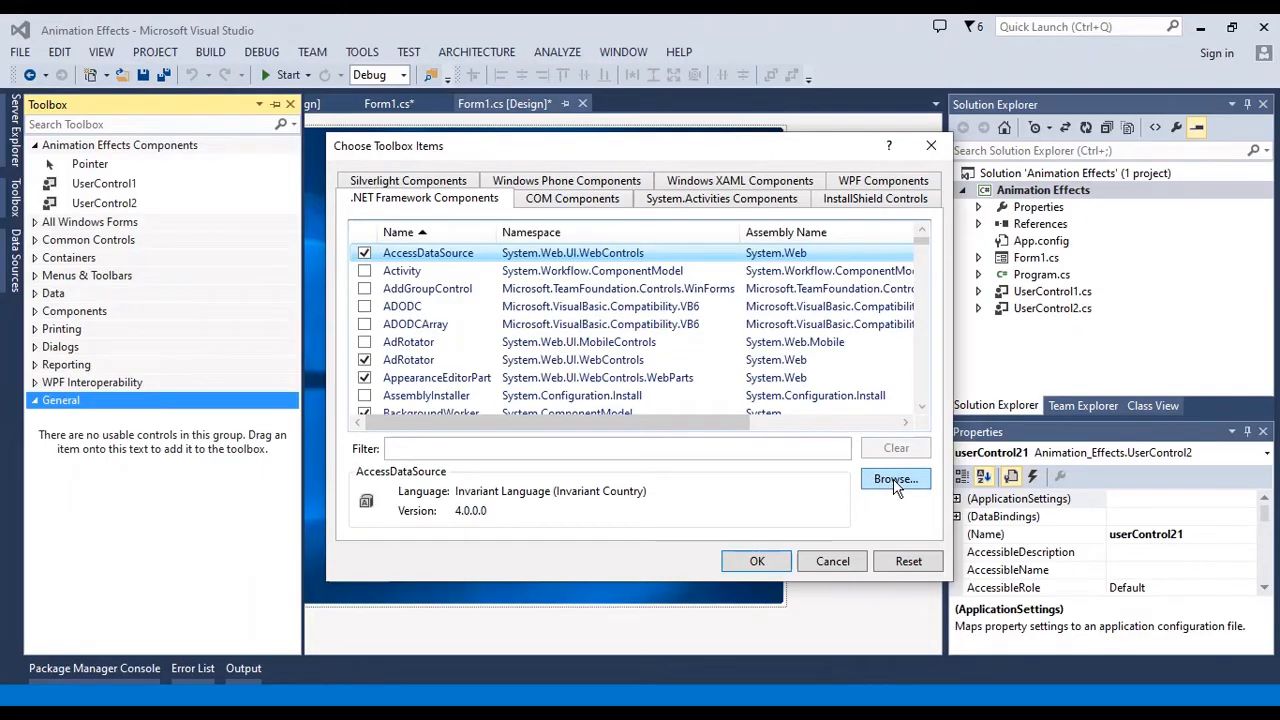
pyautogui.click(894, 480)
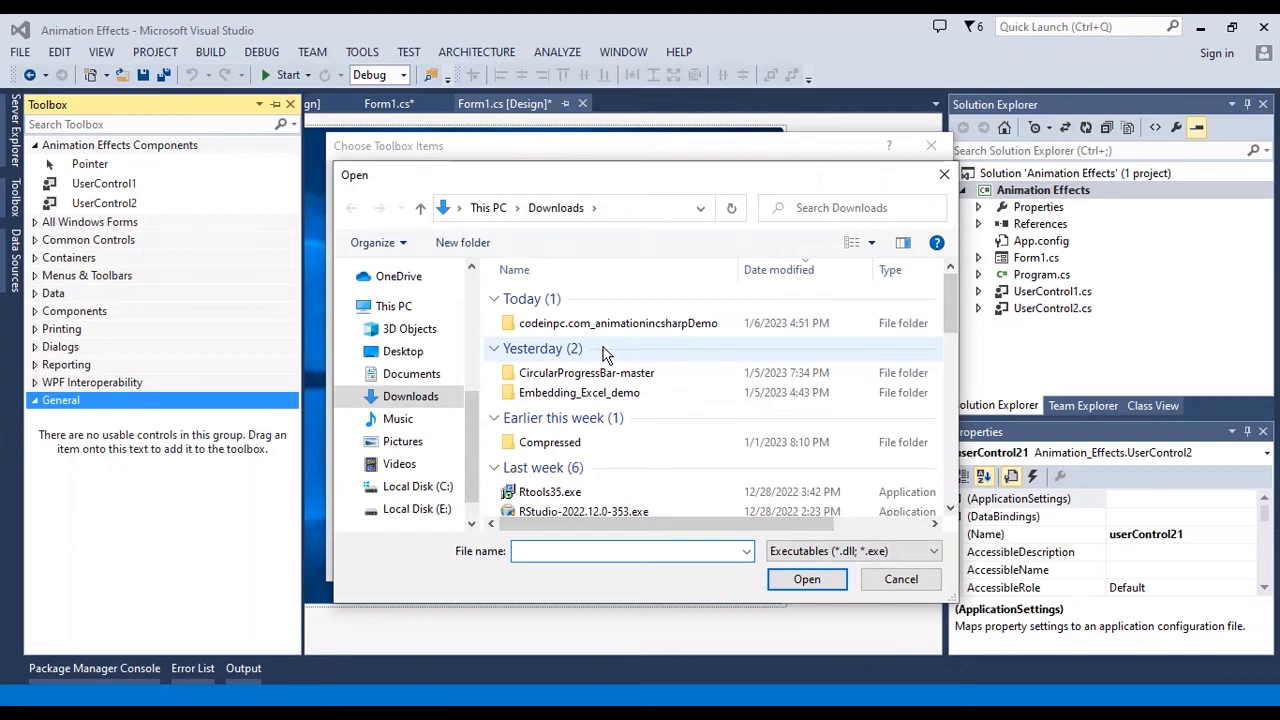
pyautogui.moveTo(436, 324)
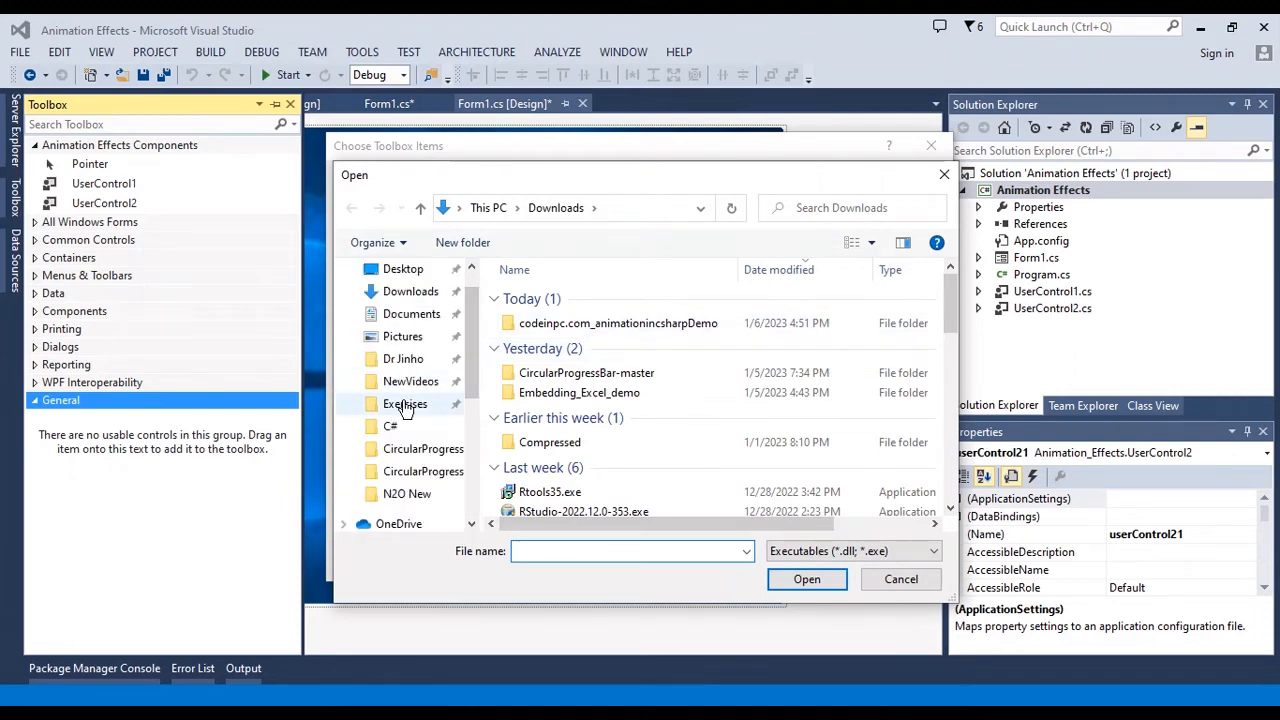
# Step: Navigate Exercises\Animation Effects\bin\Debug and load the Bunifu DLL into the item list
pyautogui.doubleClick(404, 404)
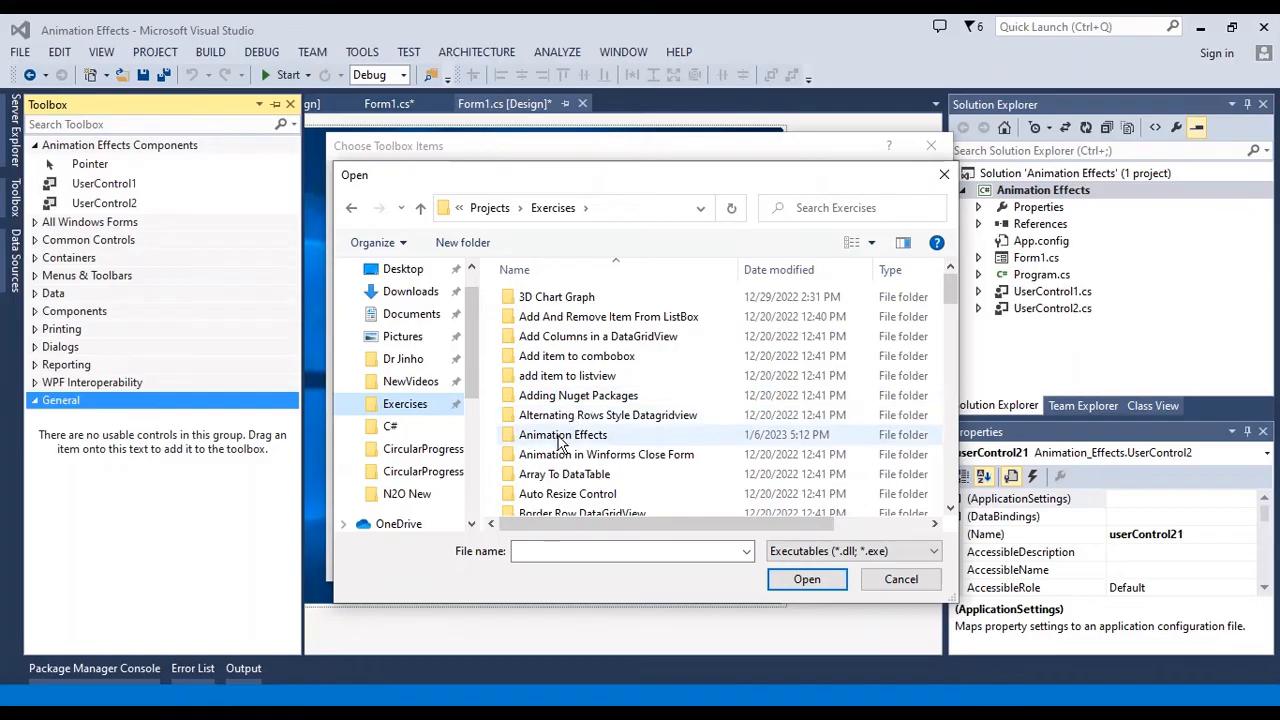
pyautogui.doubleClick(562, 434)
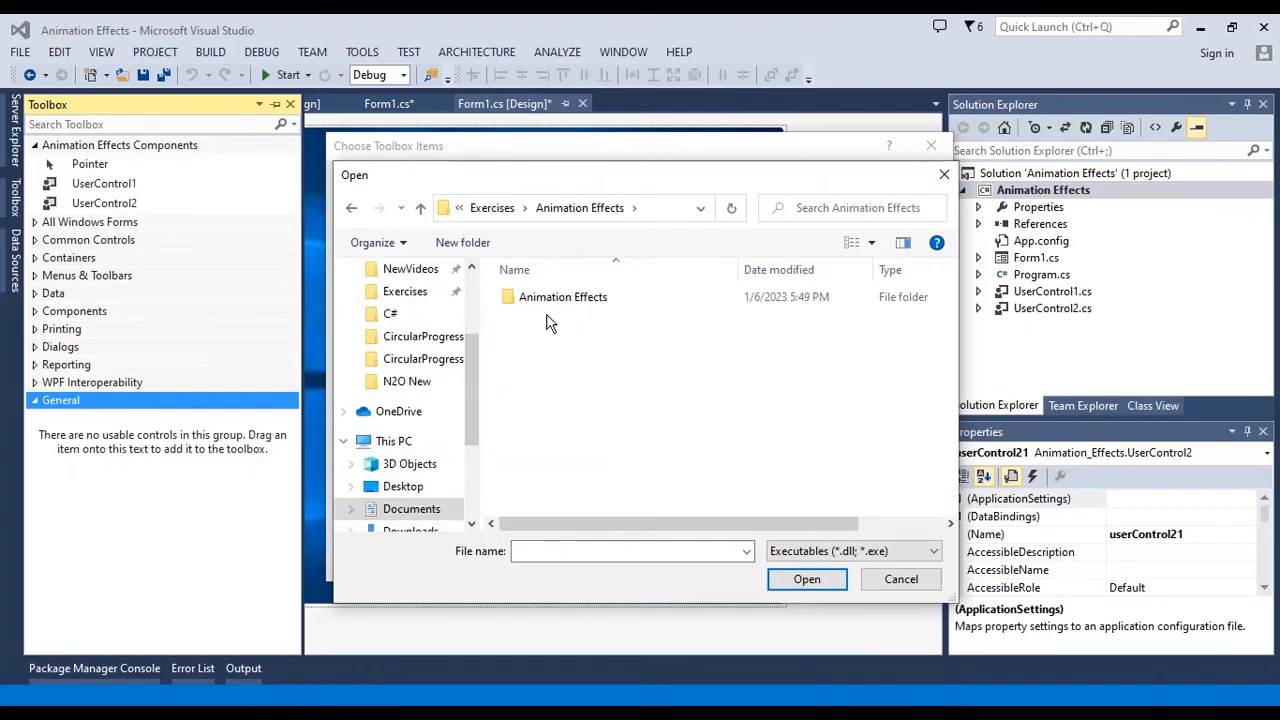
pyautogui.doubleClick(562, 296)
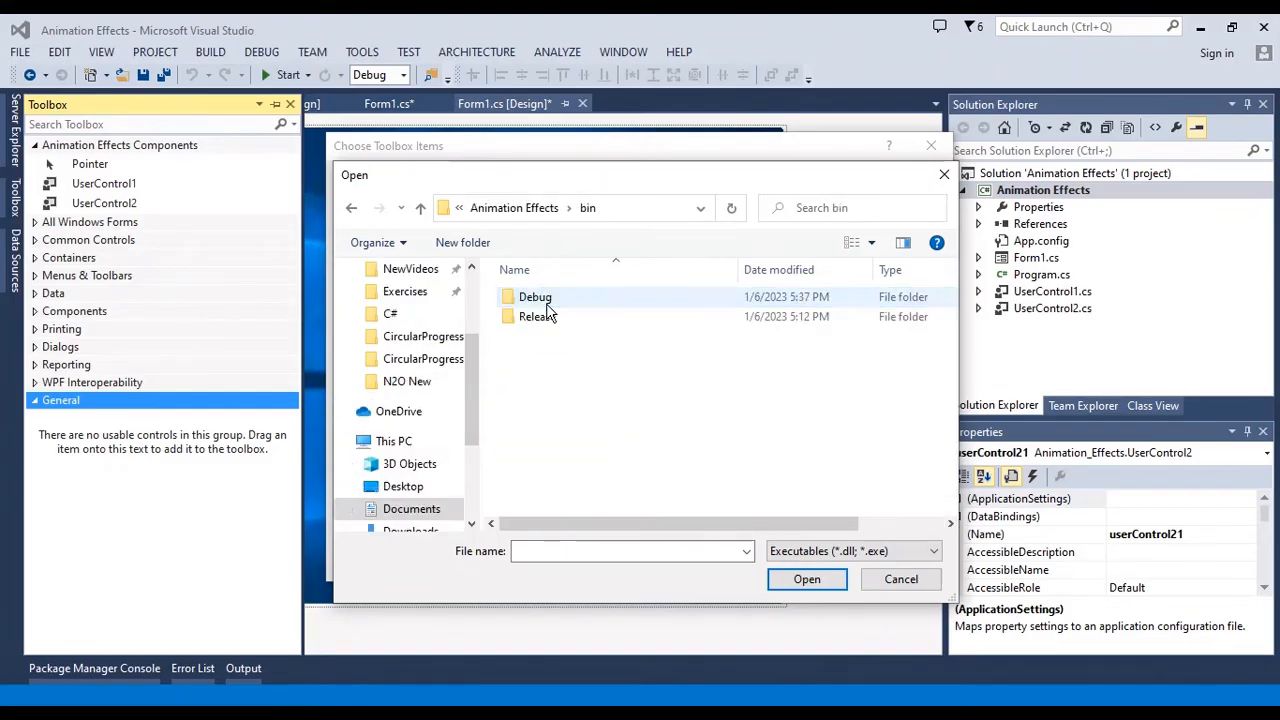
pyautogui.doubleClick(534, 296)
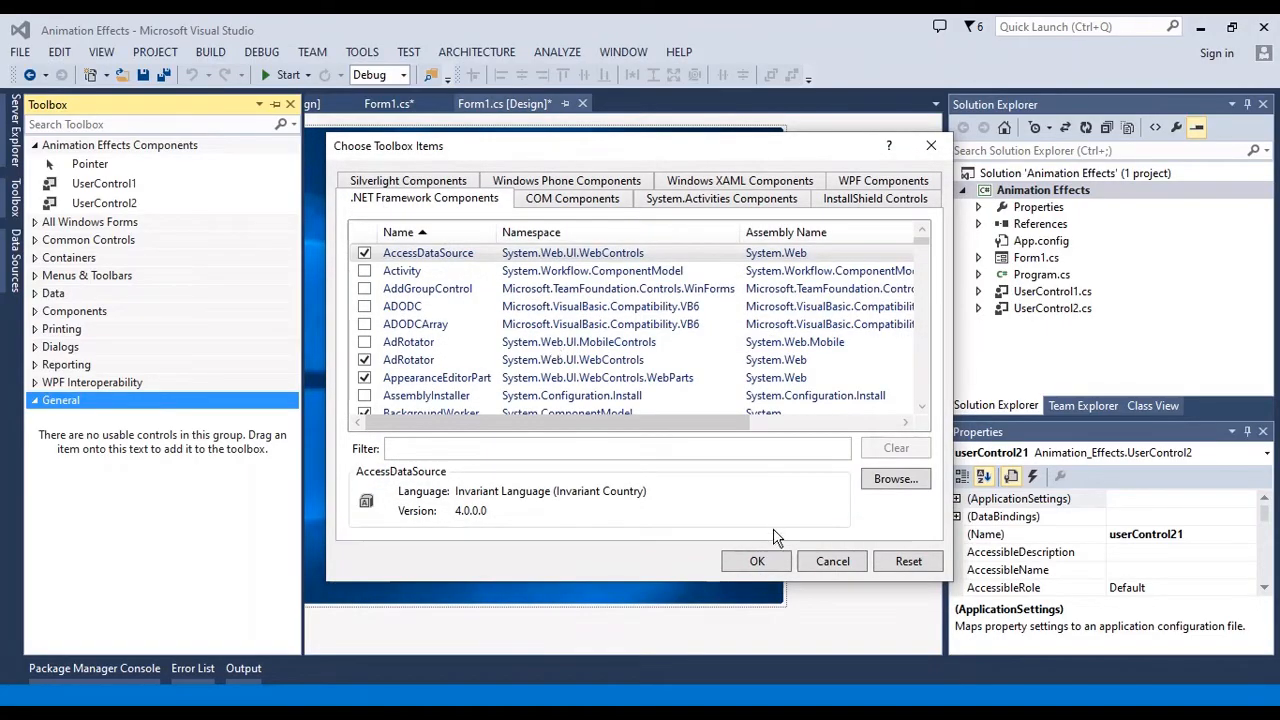
pyautogui.click(756, 560)
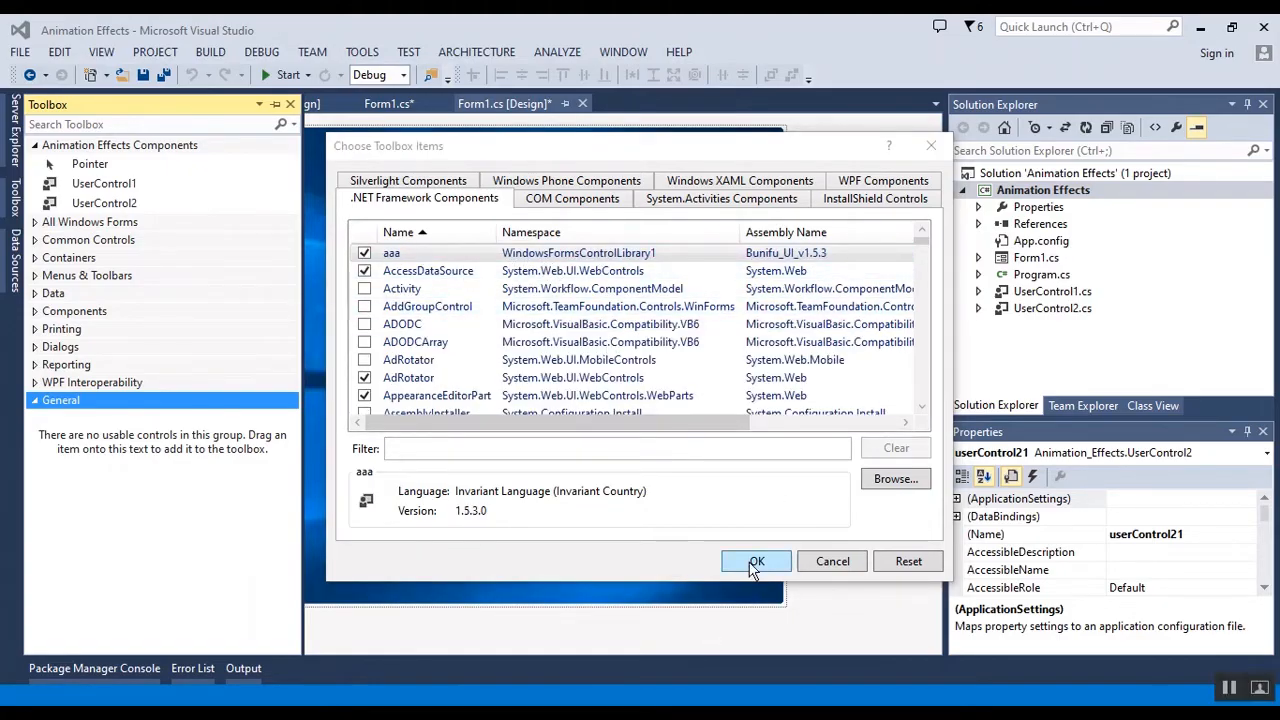
# Step: Confirm the Bunifu toolbox items, giving Form1 a bunifuTransition1 component, and save the design
pyautogui.click(756, 560)
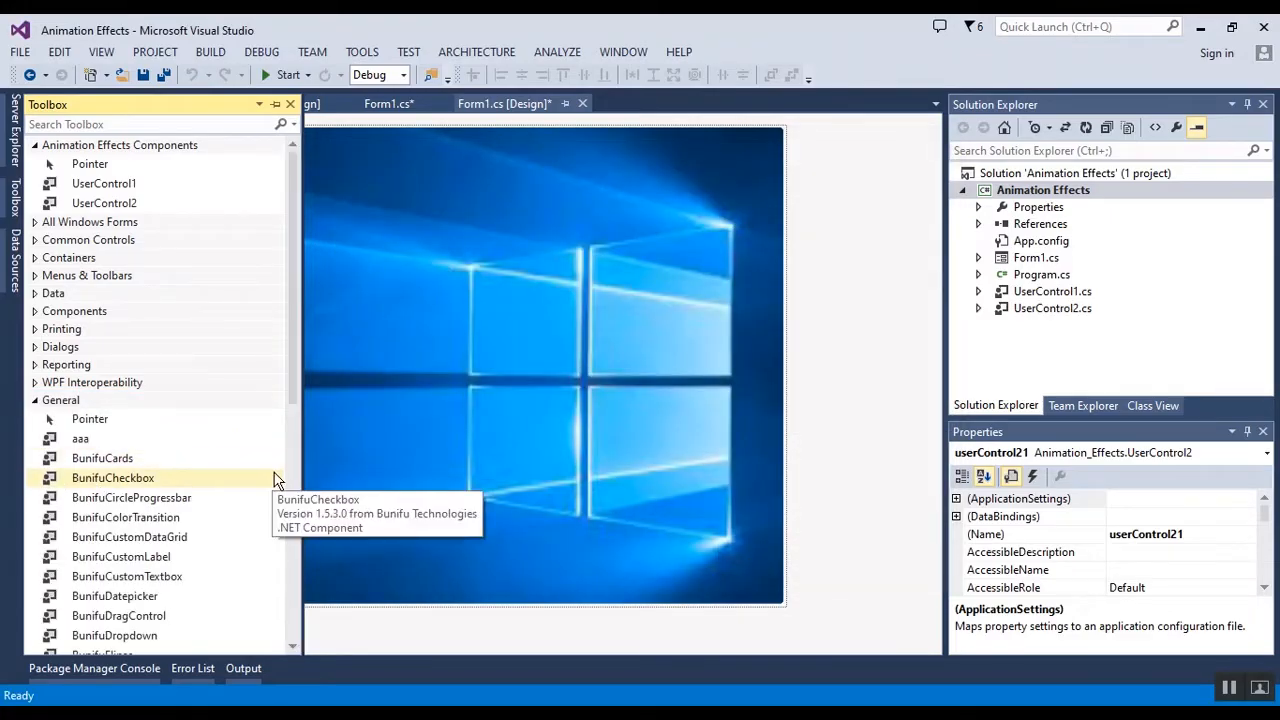
pyautogui.scroll(-3)
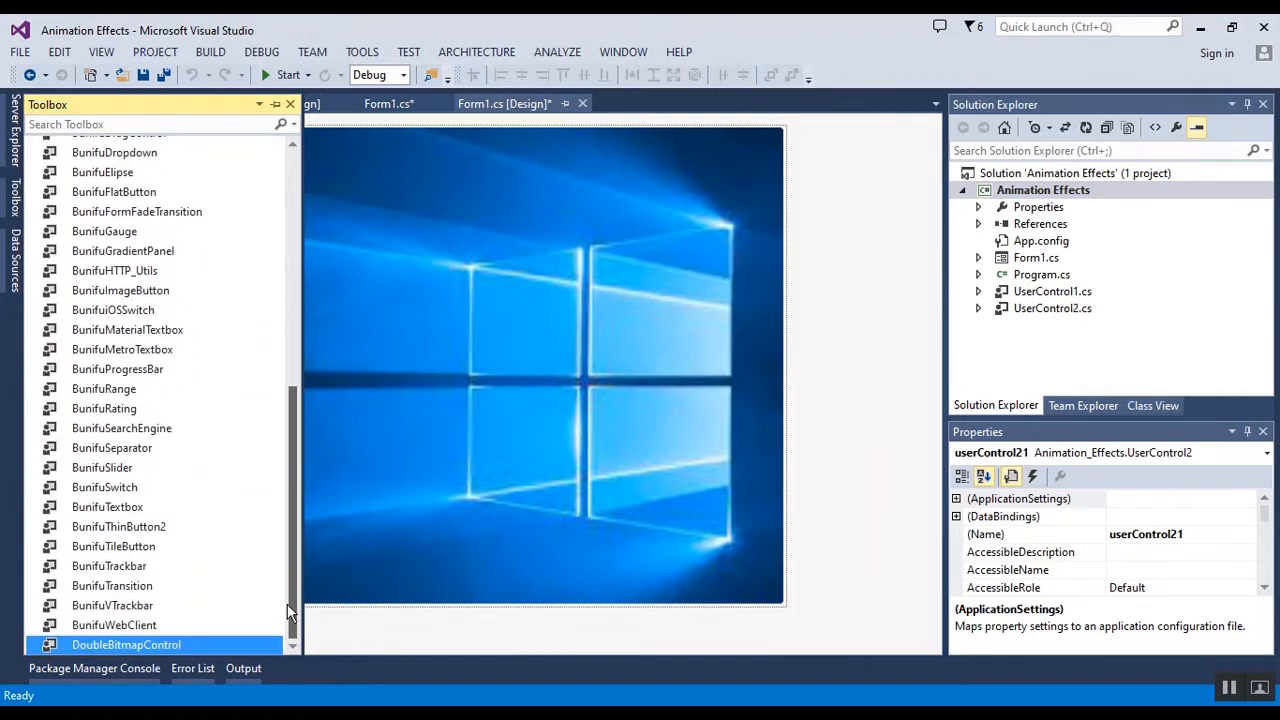
pyautogui.moveTo(112, 584)
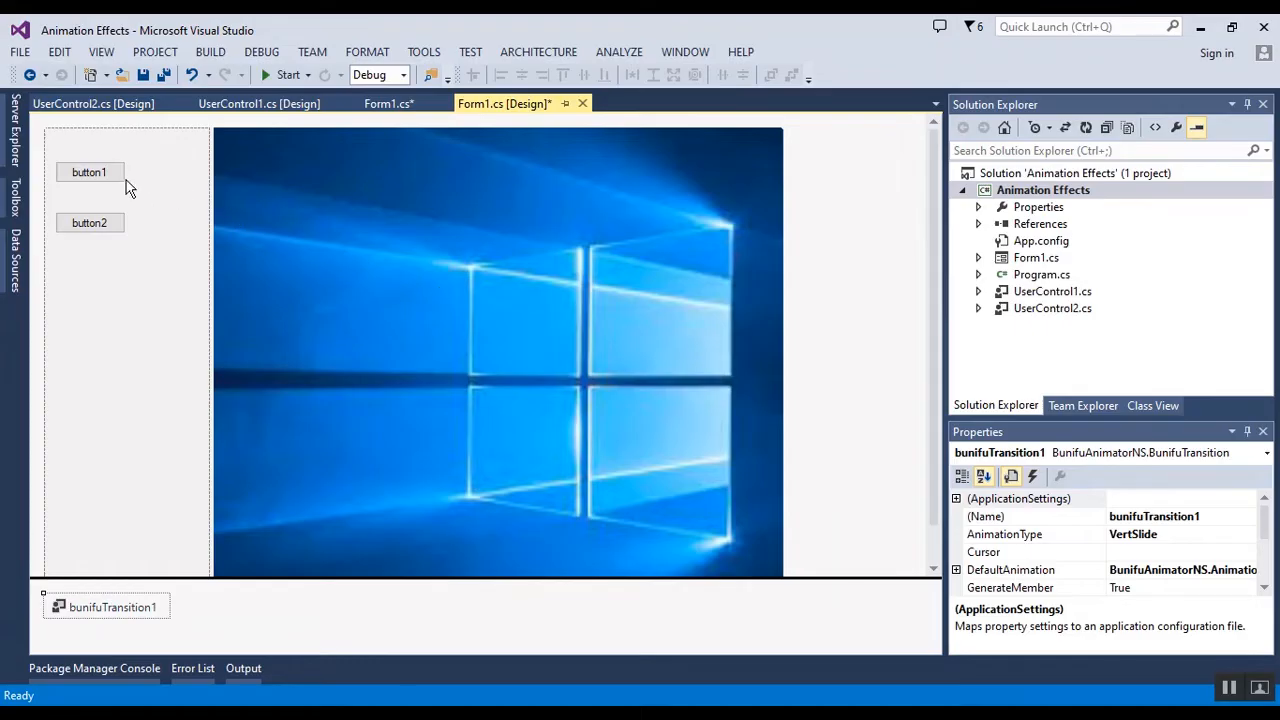
pyautogui.press('ctrl+s')
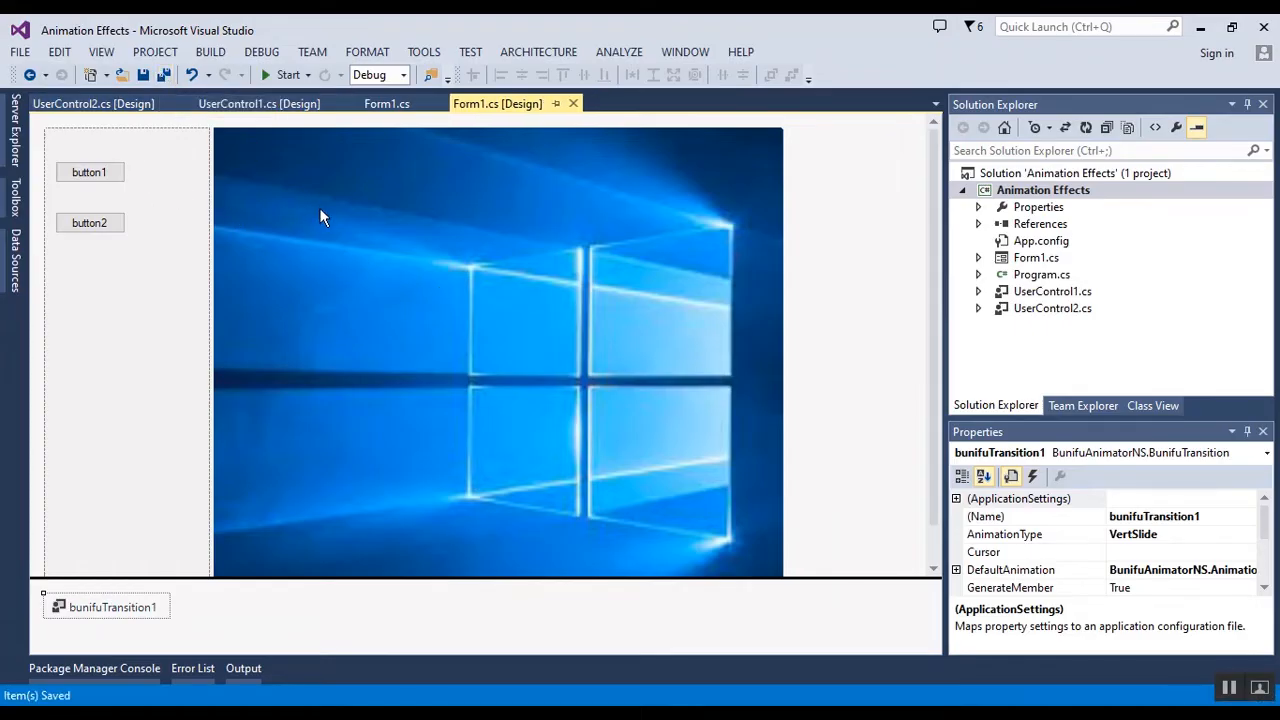
pyautogui.moveTo(420, 290)
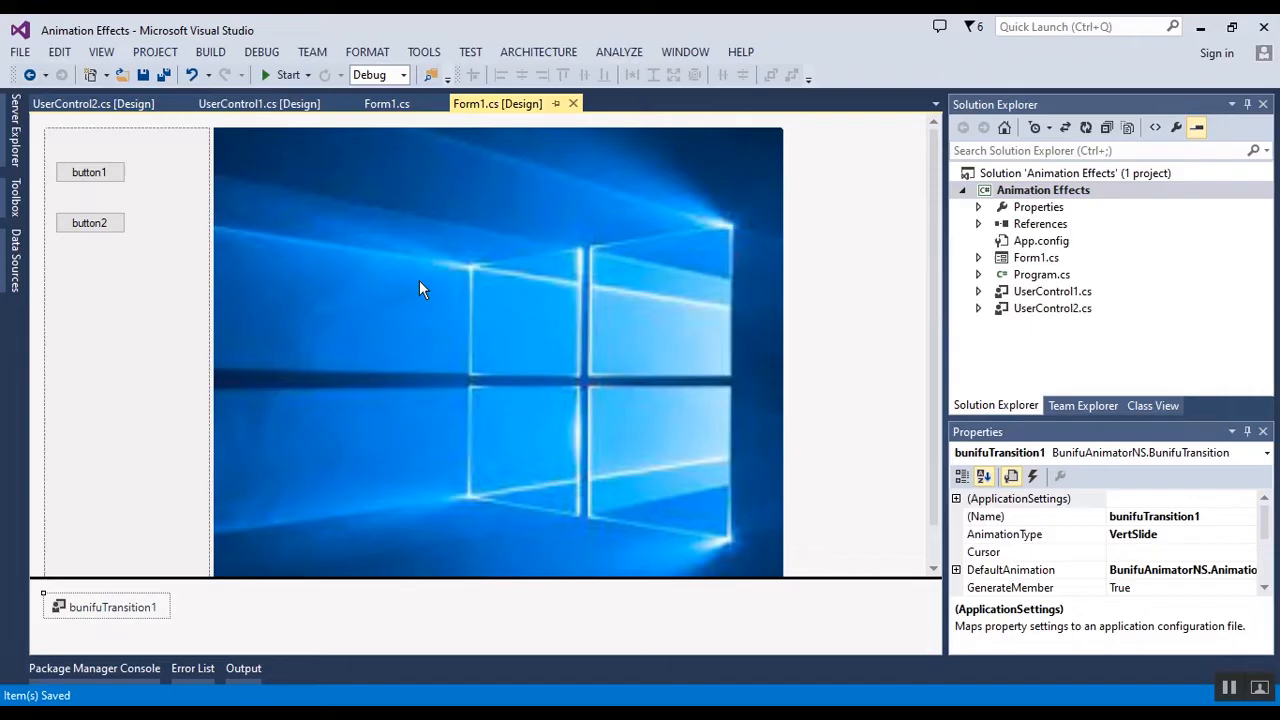
pyautogui.moveTo(84, 222)
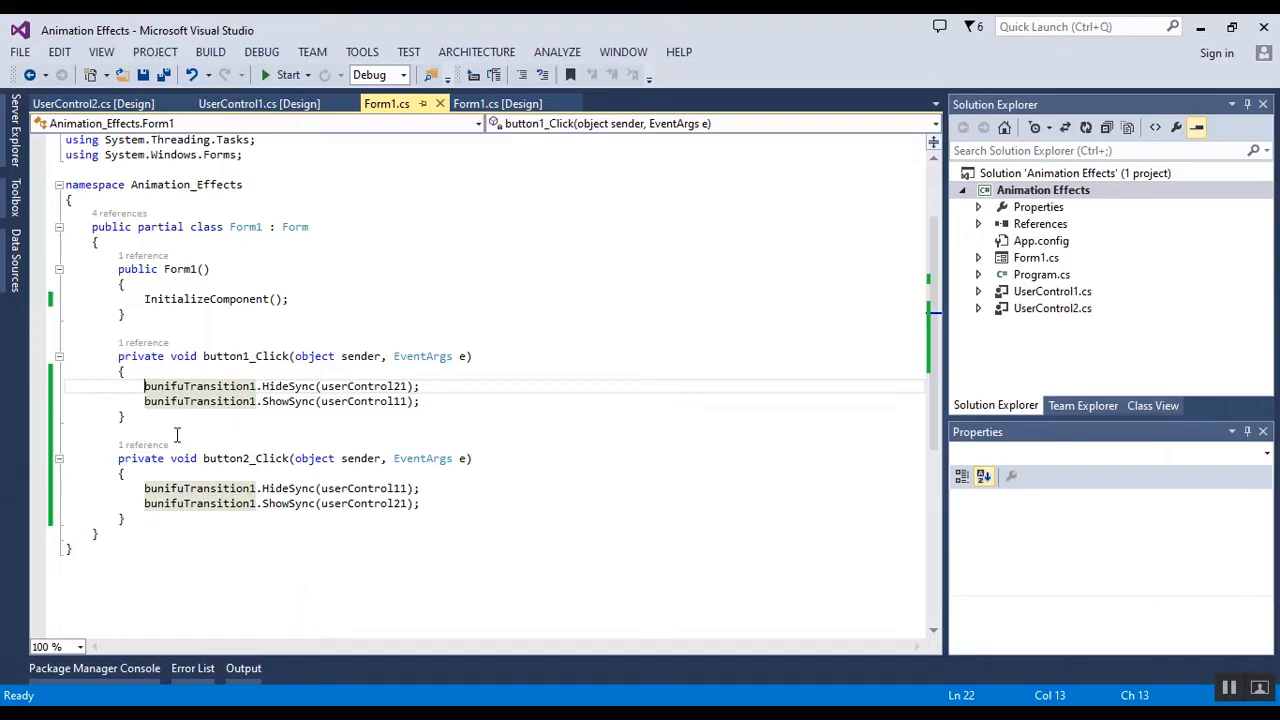
pyautogui.moveTo(318, 268)
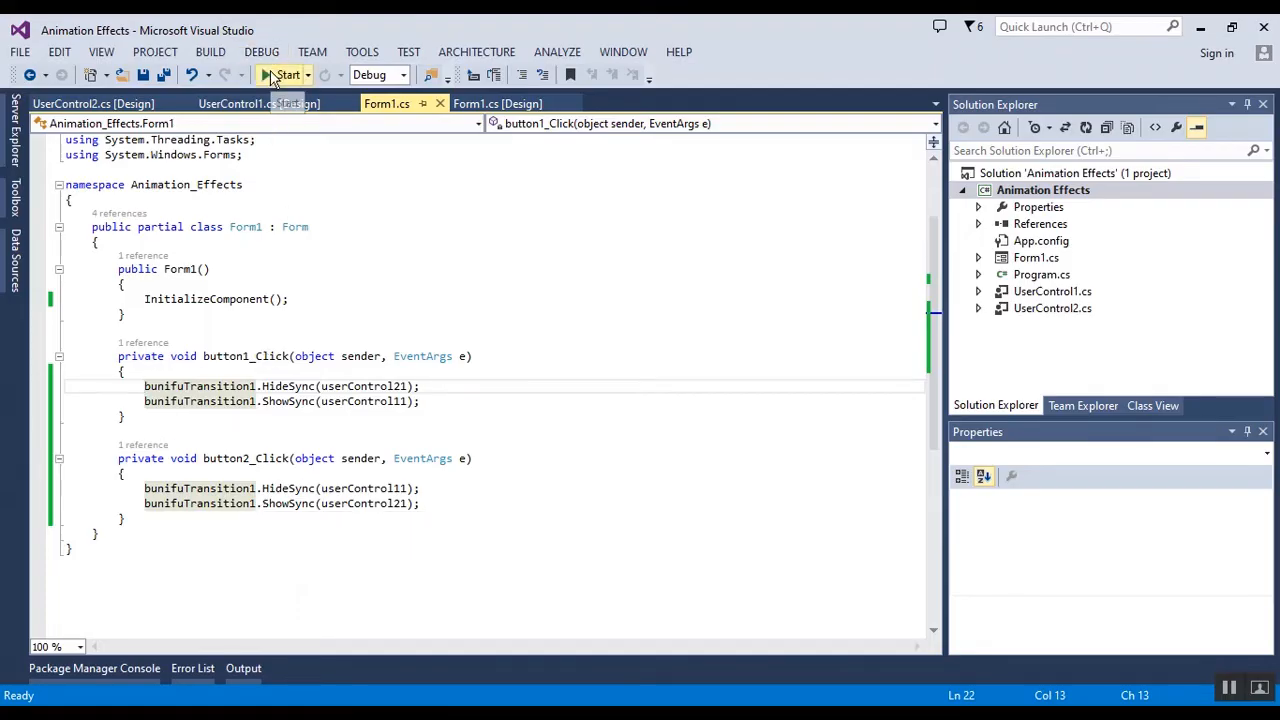
pyautogui.click(286, 74)
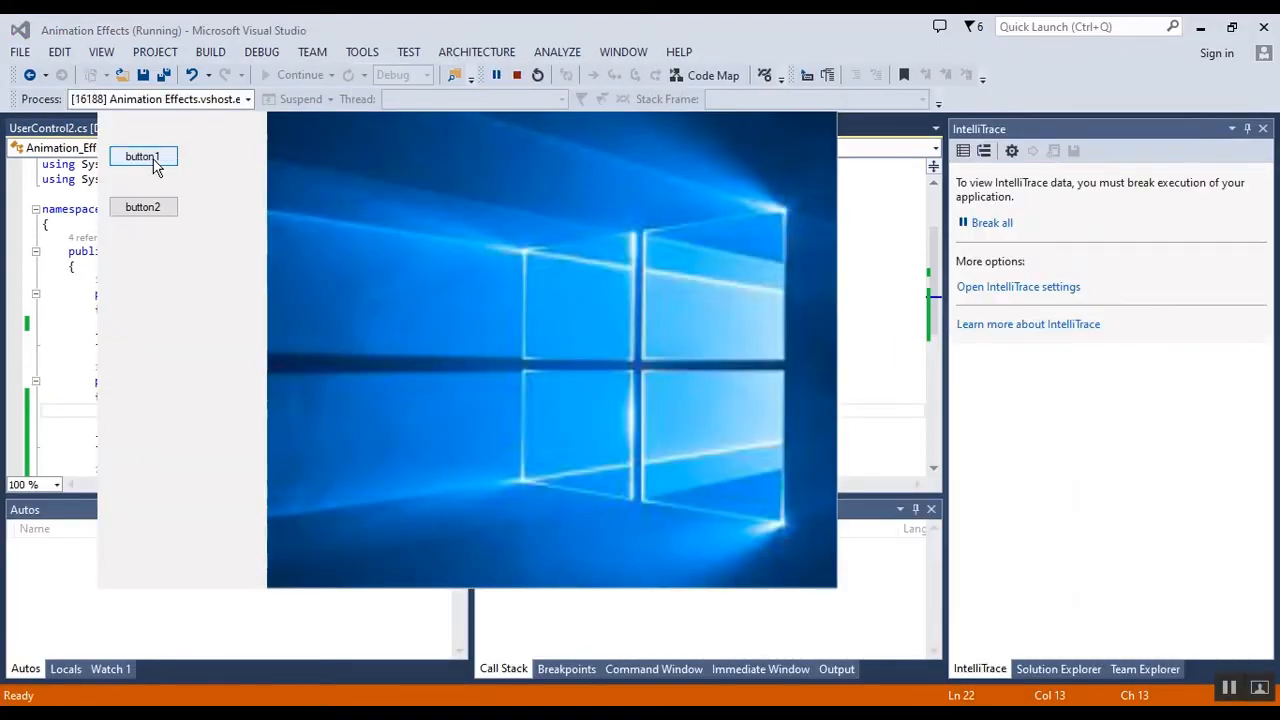
pyautogui.click(142, 156)
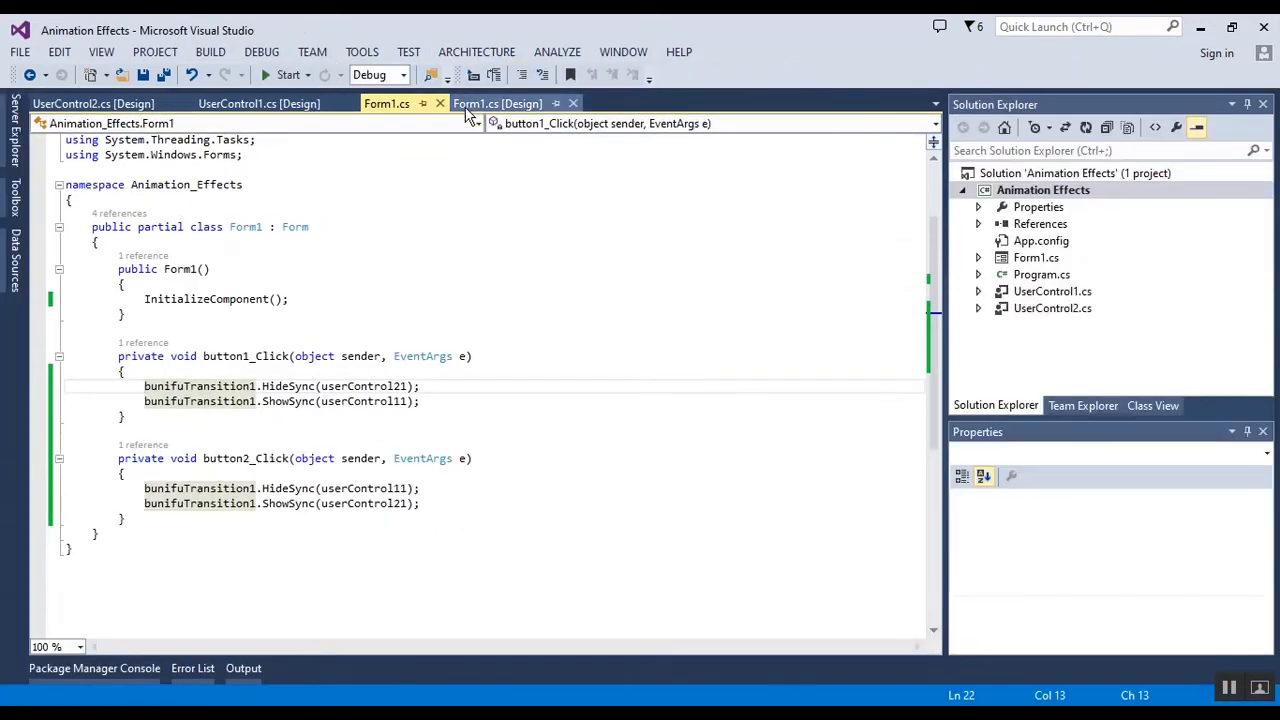
# Step: Set bunifuTransition1's AnimationType to Mosaic in the Form1 designer
pyautogui.click(496, 104)
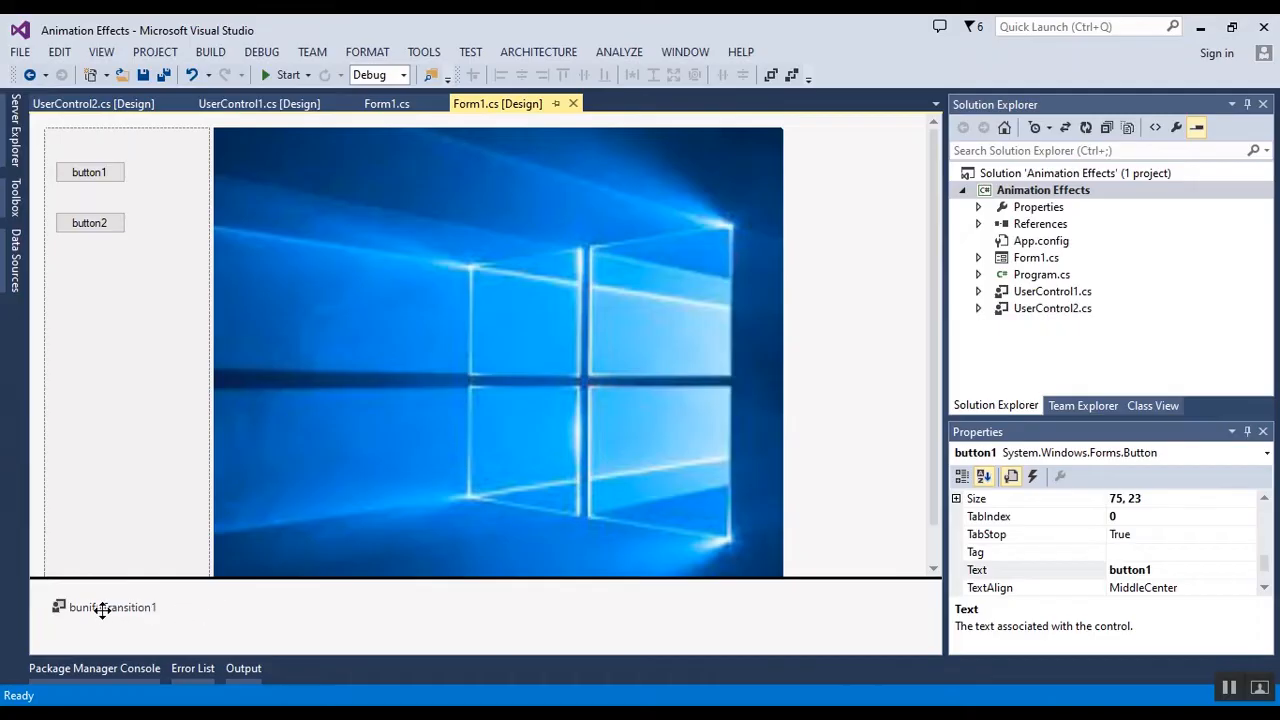
pyautogui.click(112, 608)
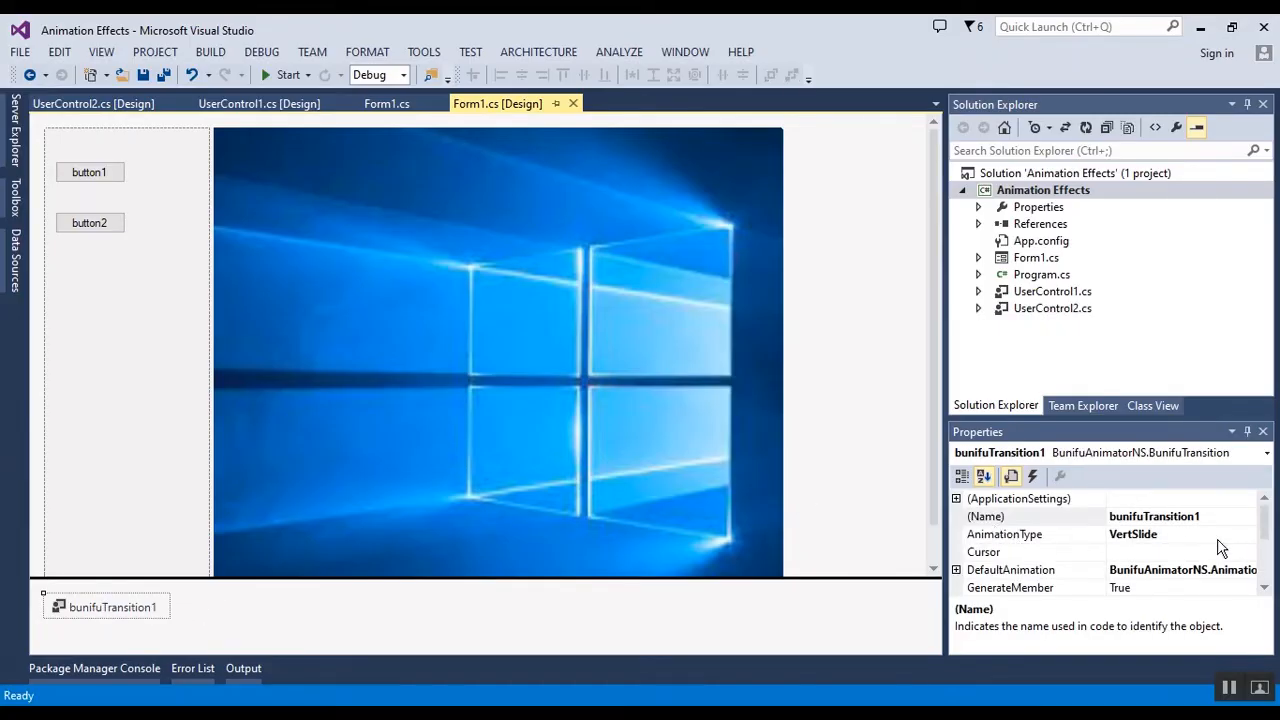
pyautogui.click(1248, 532)
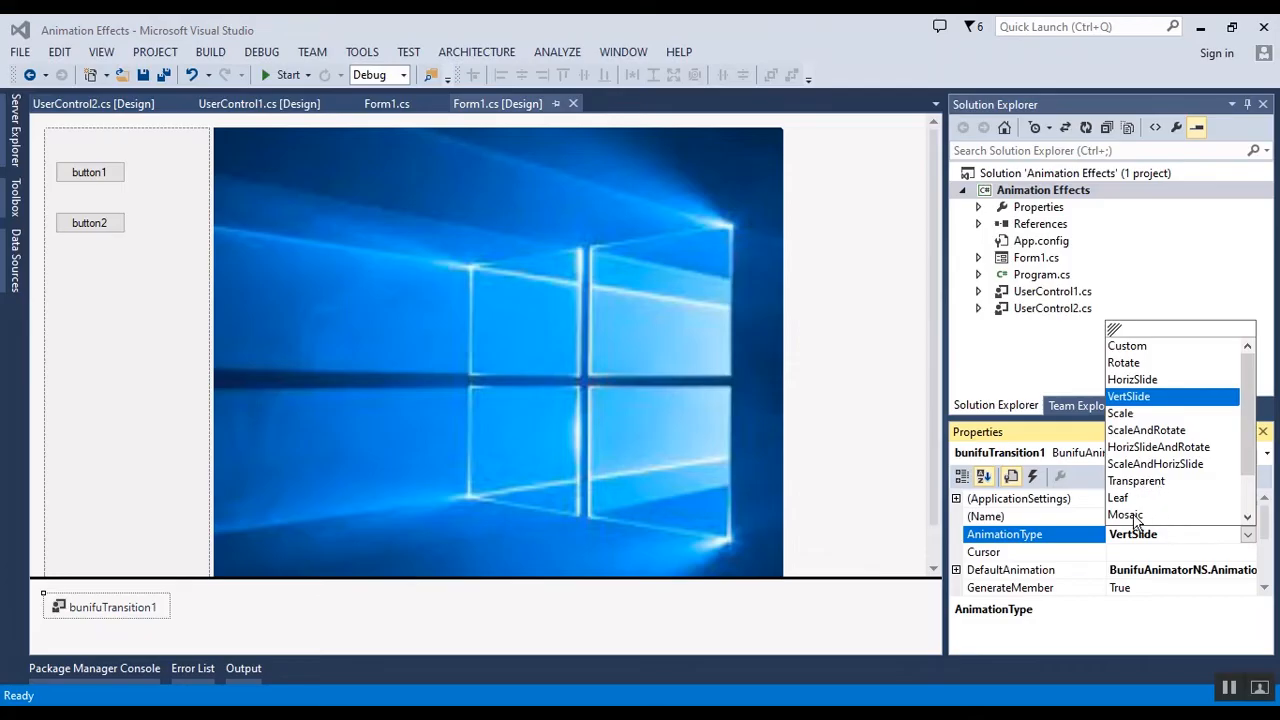
pyautogui.click(1124, 514)
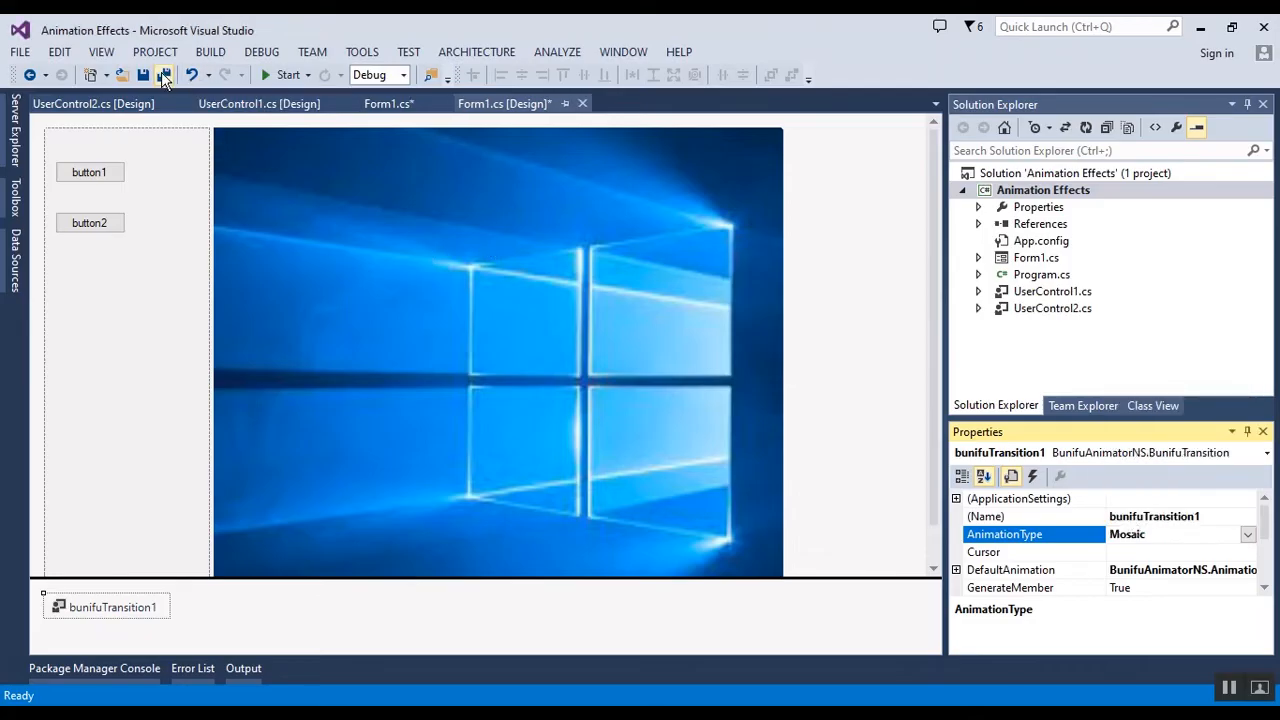
# Step: Run the app and swap between the landscape and Windows pictures with the Mosaic effect, then close it
pyautogui.click(286, 74)
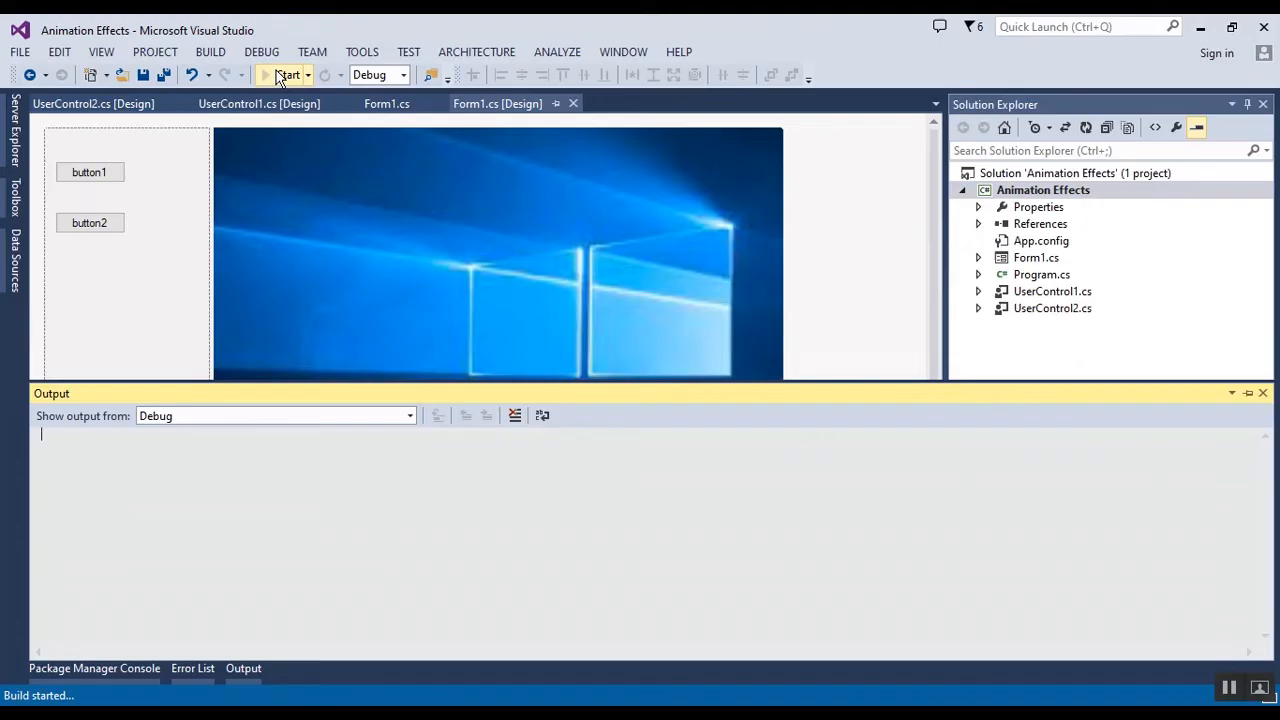
pyautogui.click(284, 76)
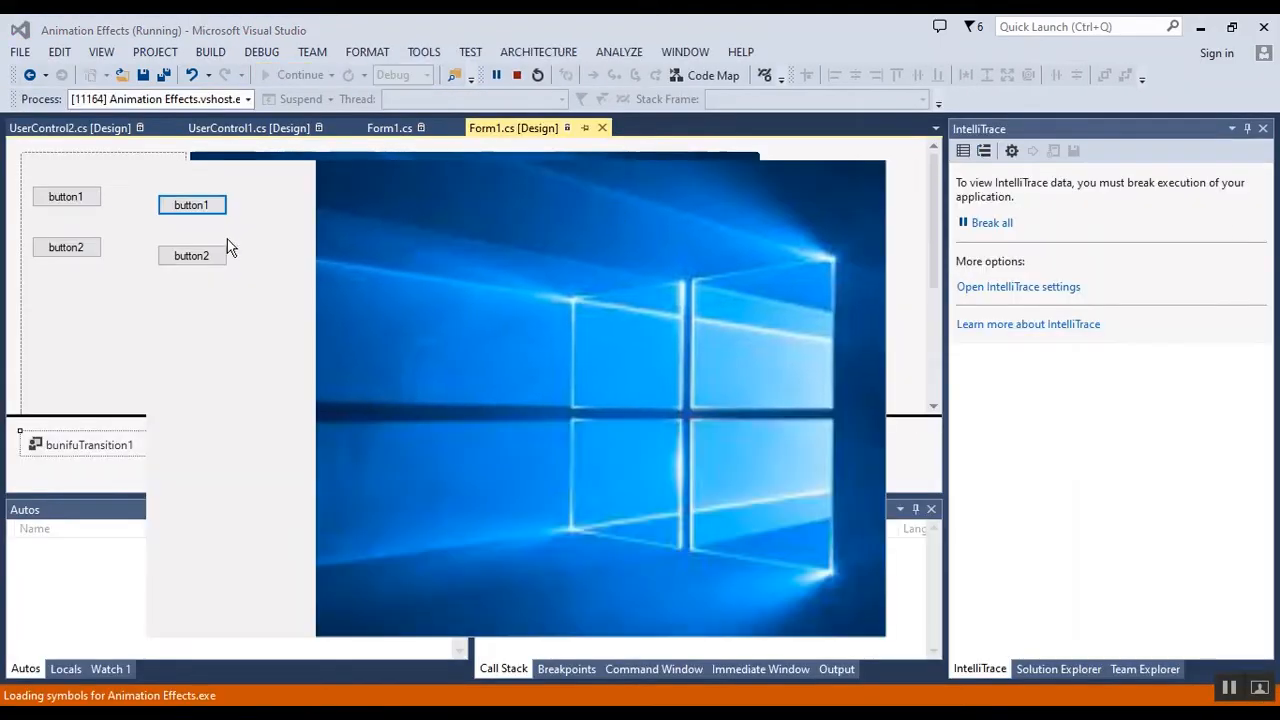
pyautogui.click(192, 204)
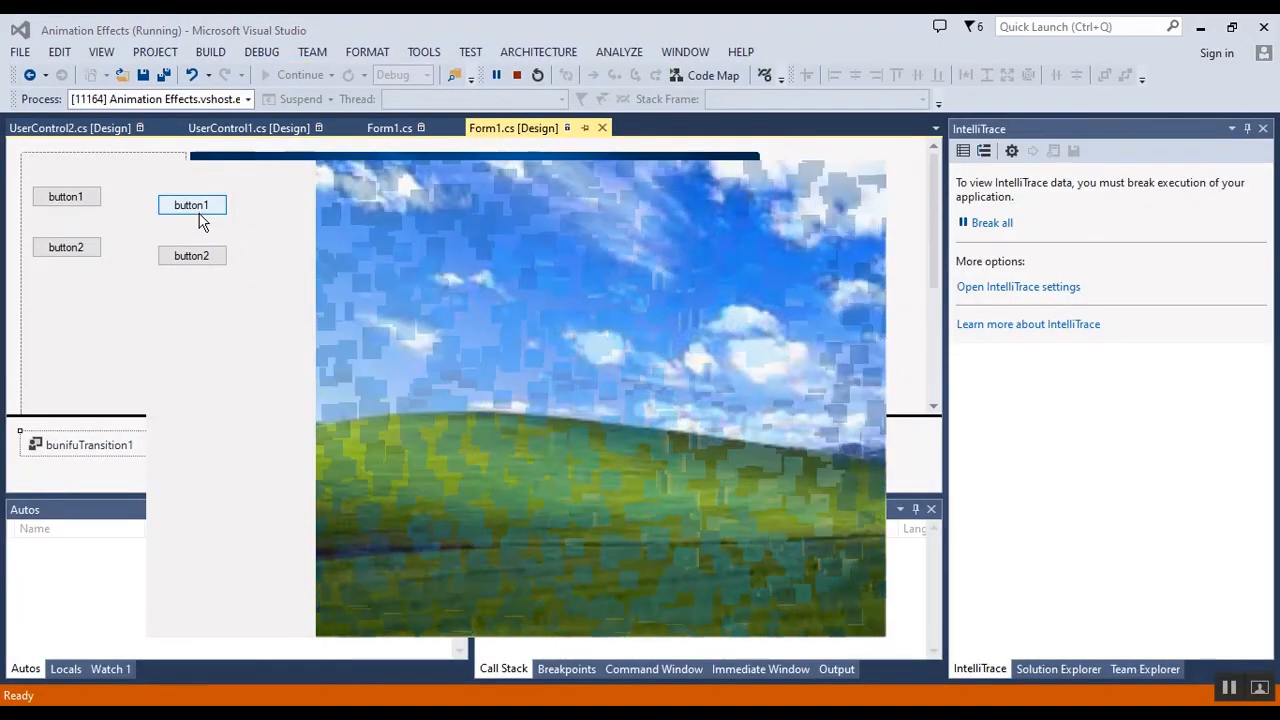
pyautogui.click(192, 256)
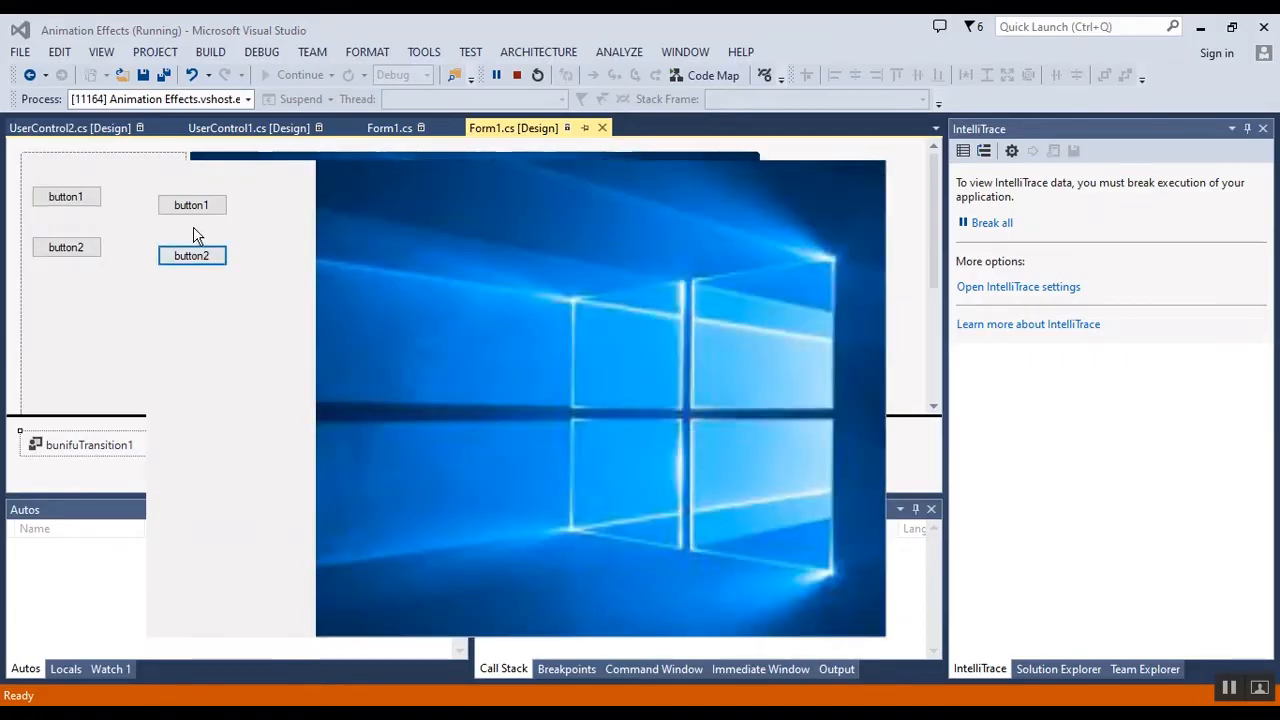
pyautogui.click(192, 204)
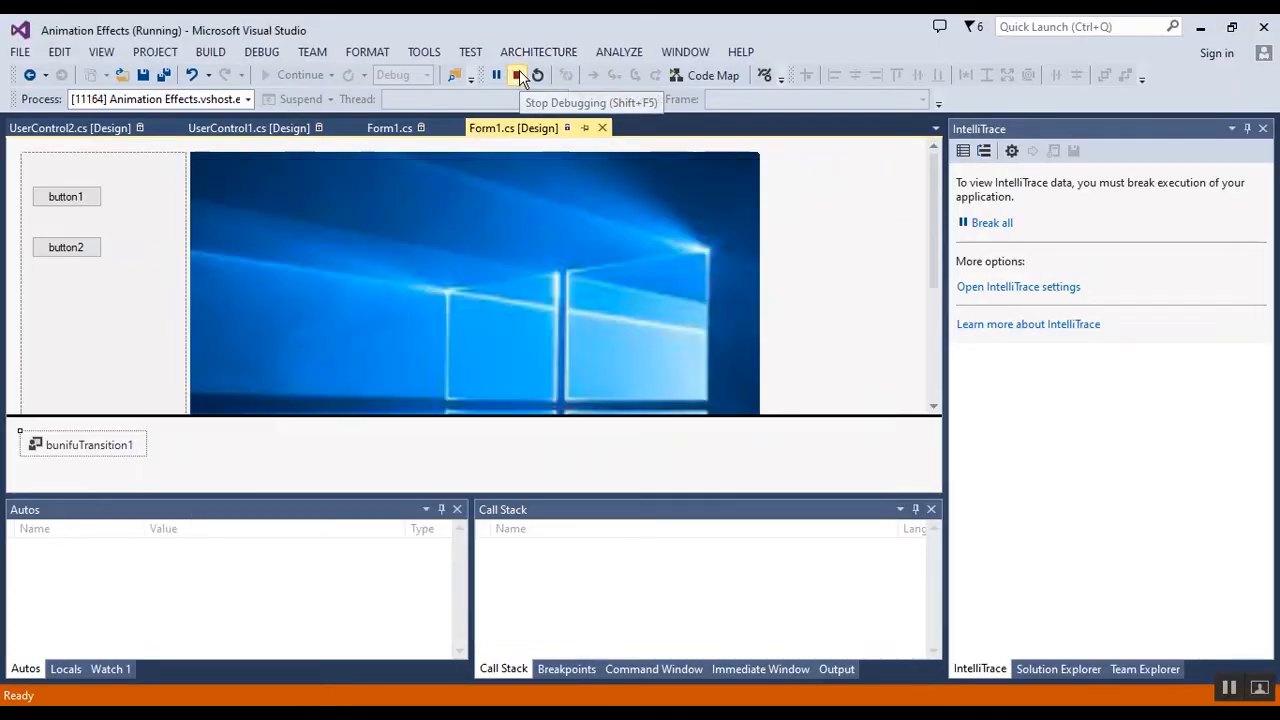
# Step: Stop debugging and change bunifuTransition1's AnimationType to Transparent
pyautogui.click(518, 76)
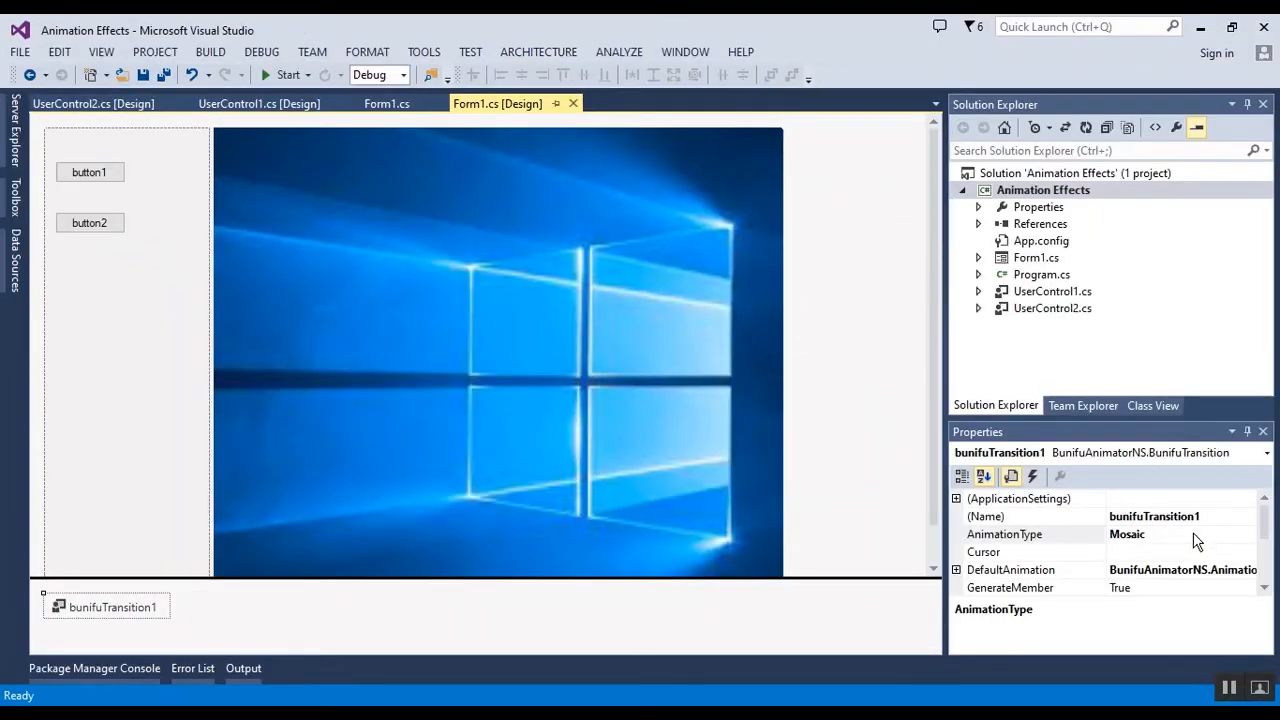
pyautogui.click(1248, 532)
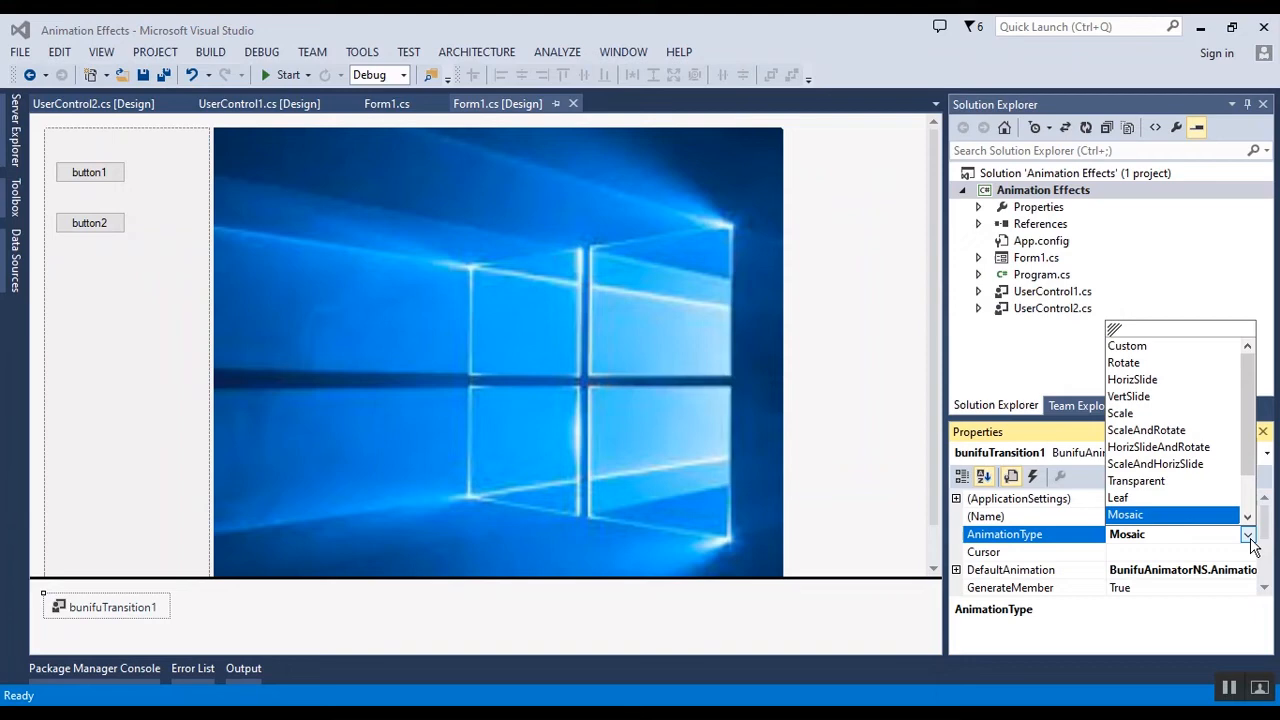
pyautogui.moveTo(1160, 490)
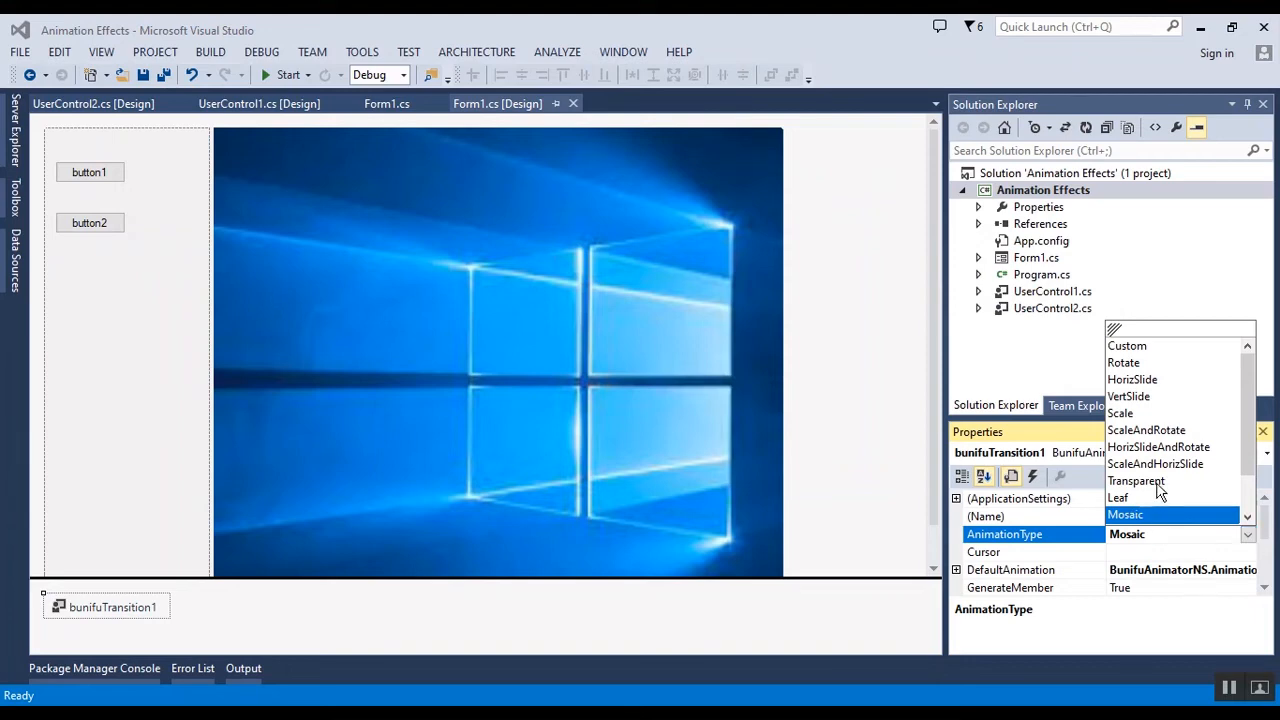
pyautogui.click(1136, 480)
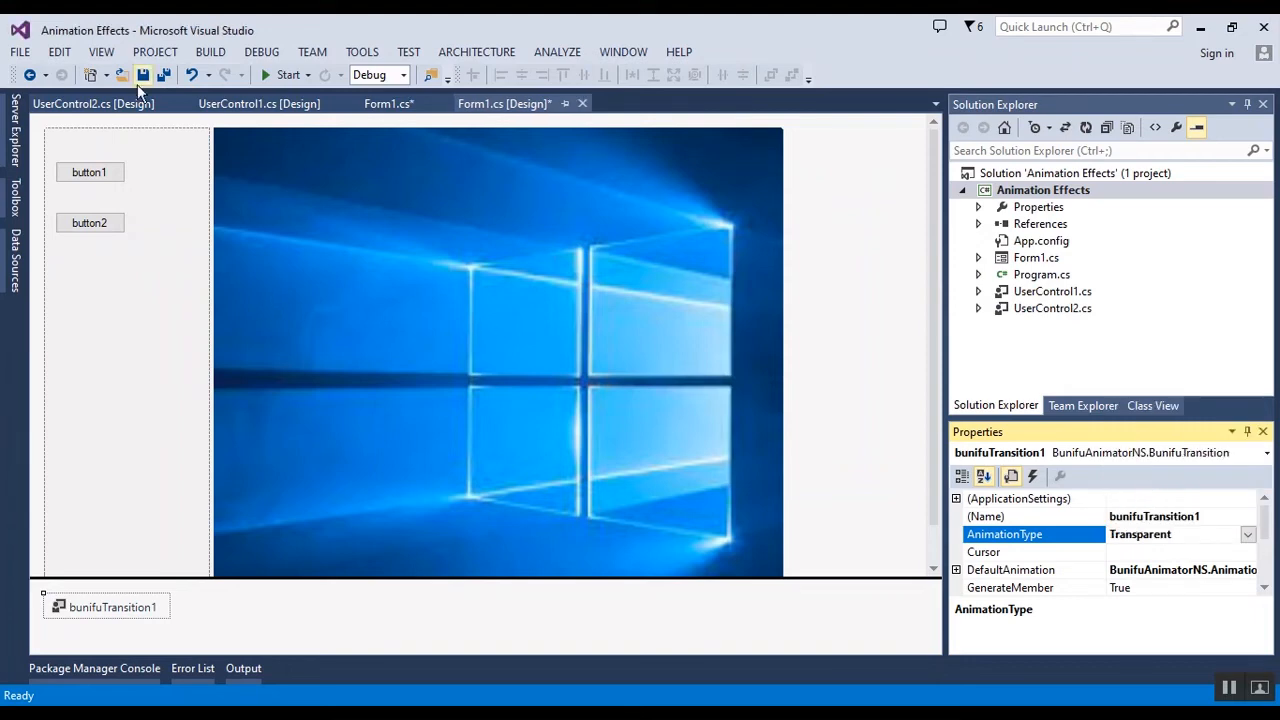
# Step: Save Form1, run the app and fade between the two pictures with the Transparent effect, then close it
pyautogui.click(142, 76)
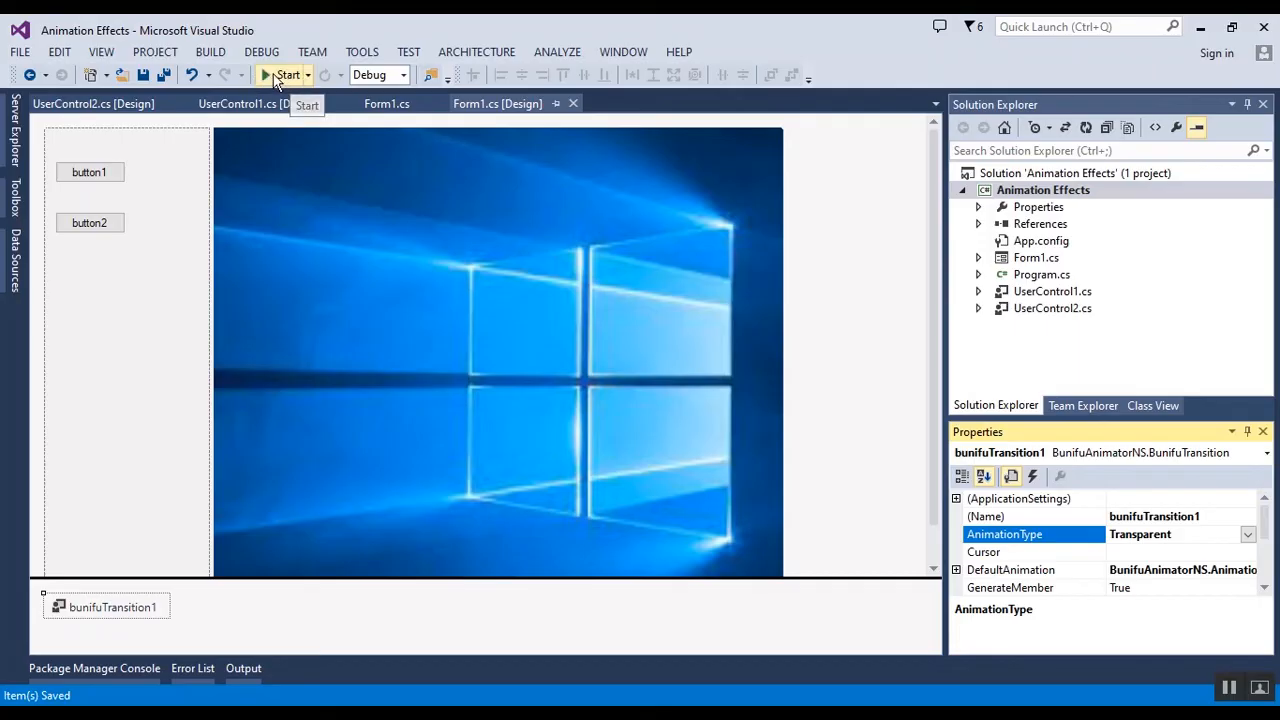
pyautogui.click(288, 76)
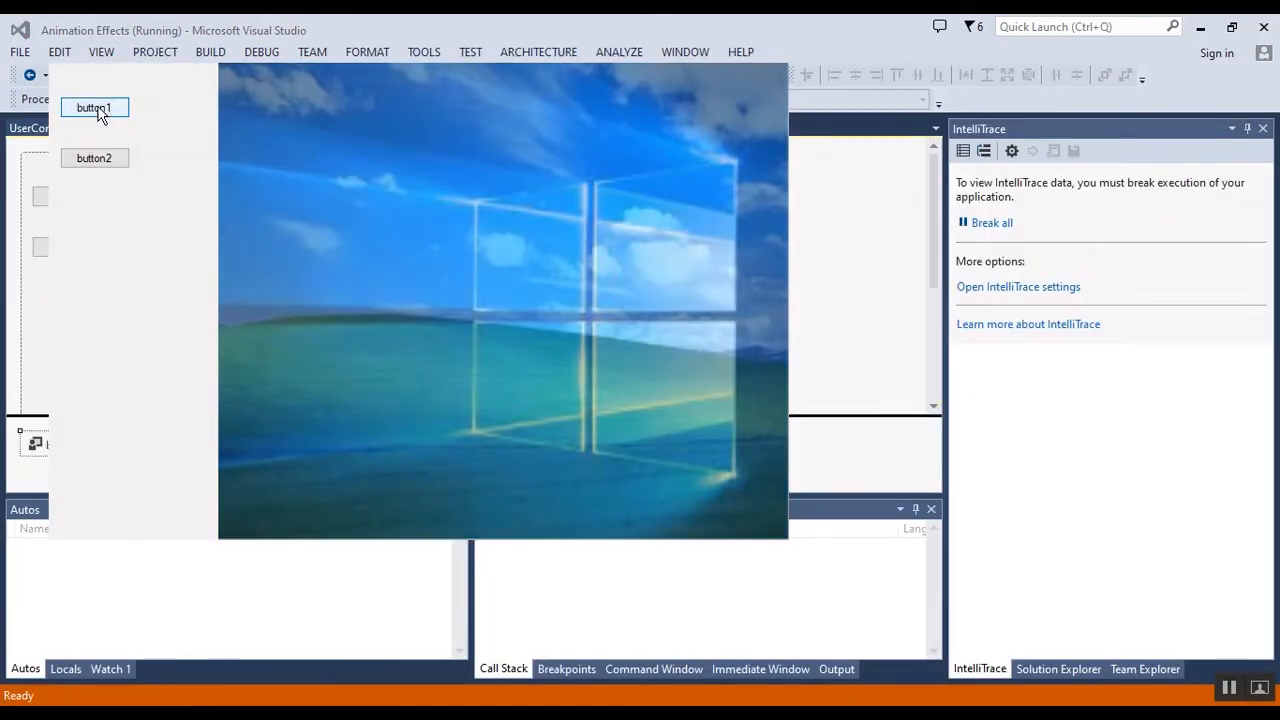
pyautogui.click(94, 158)
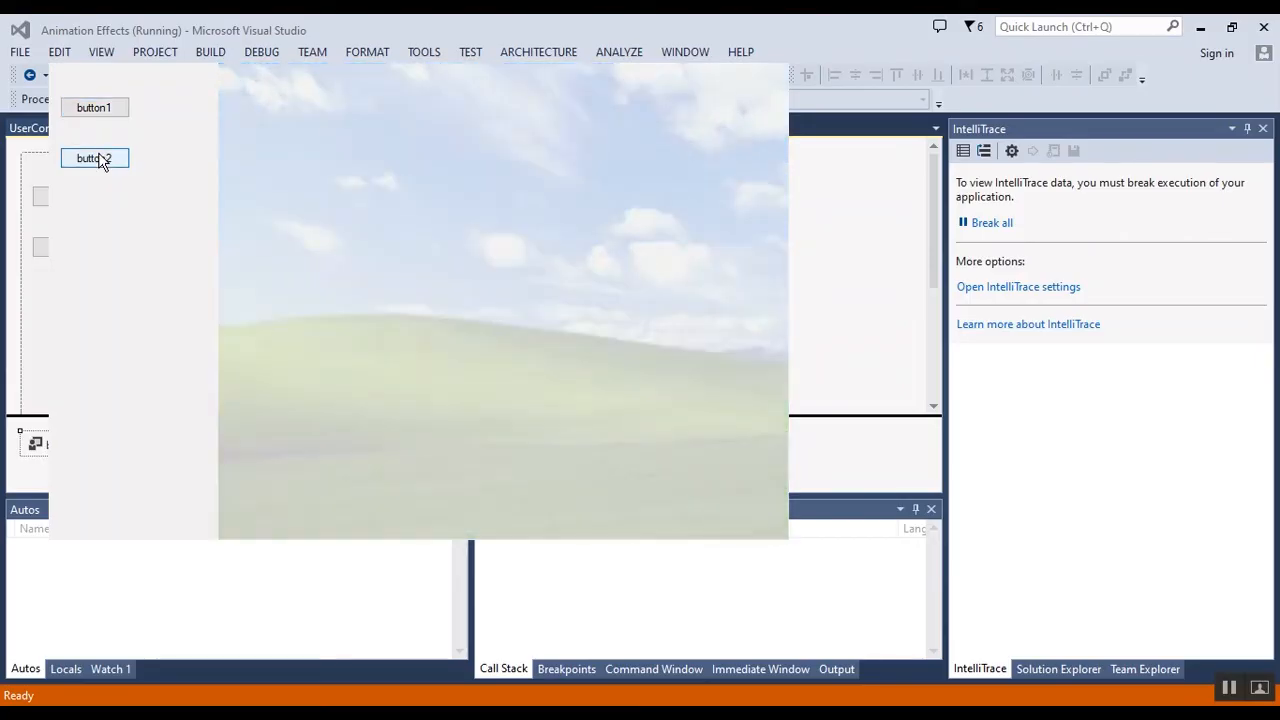
pyautogui.click(94, 108)
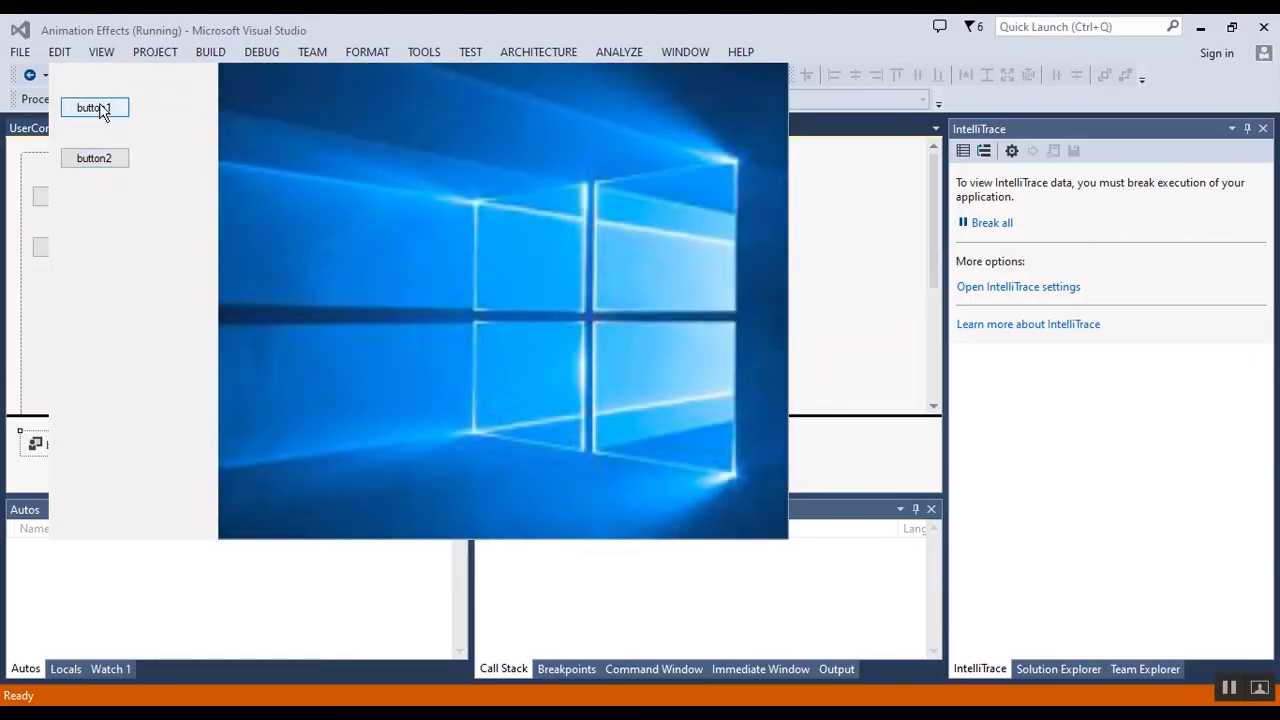
pyautogui.click(94, 108)
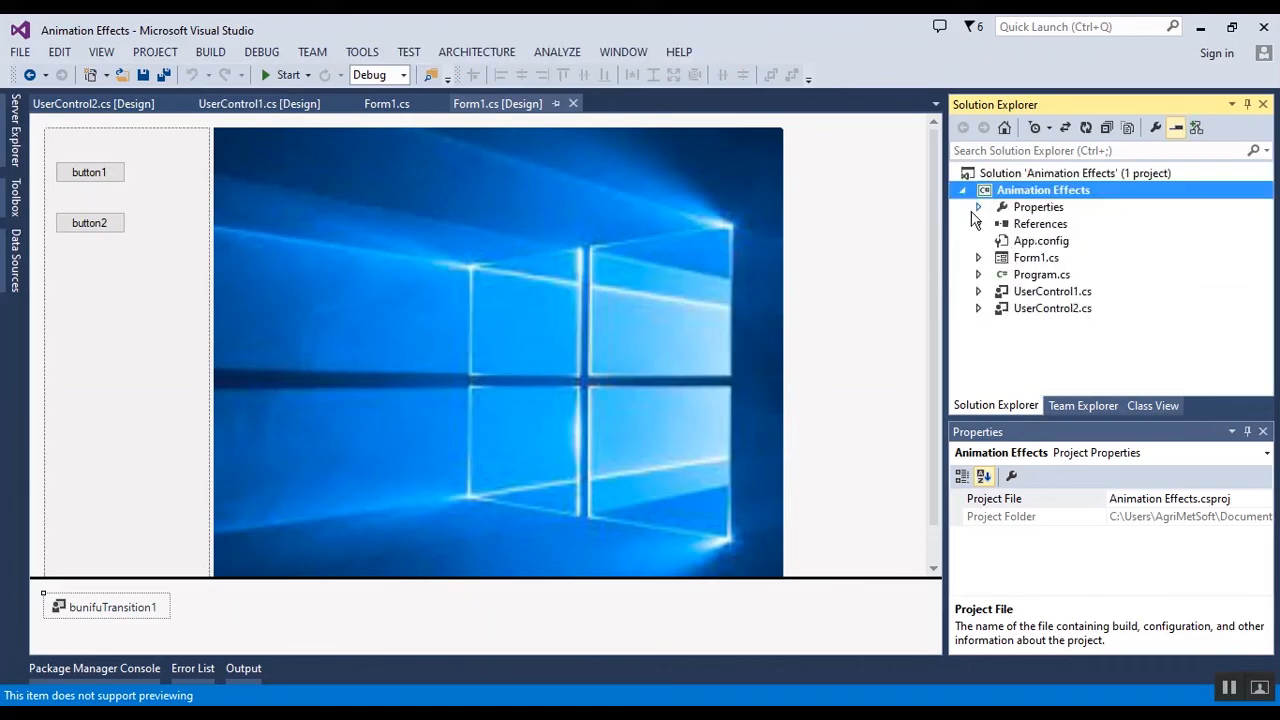
pyautogui.moveTo(650, 400)
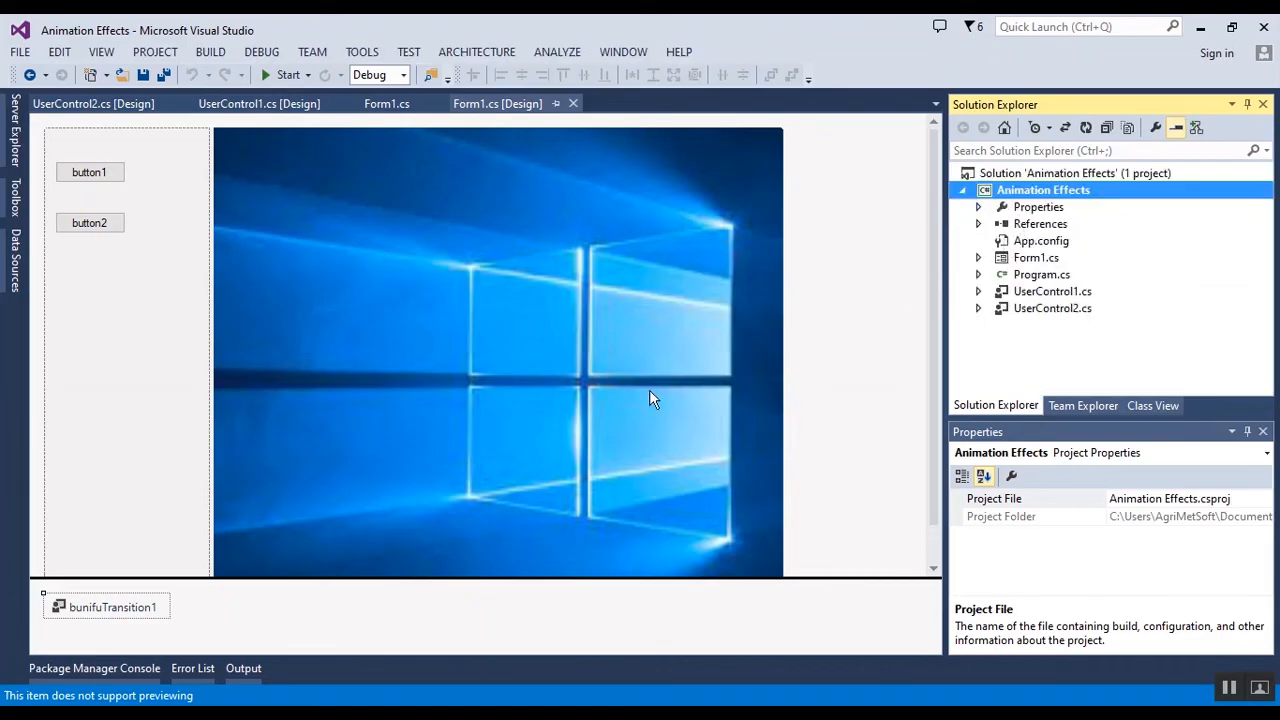
pyautogui.moveTo(650, 490)
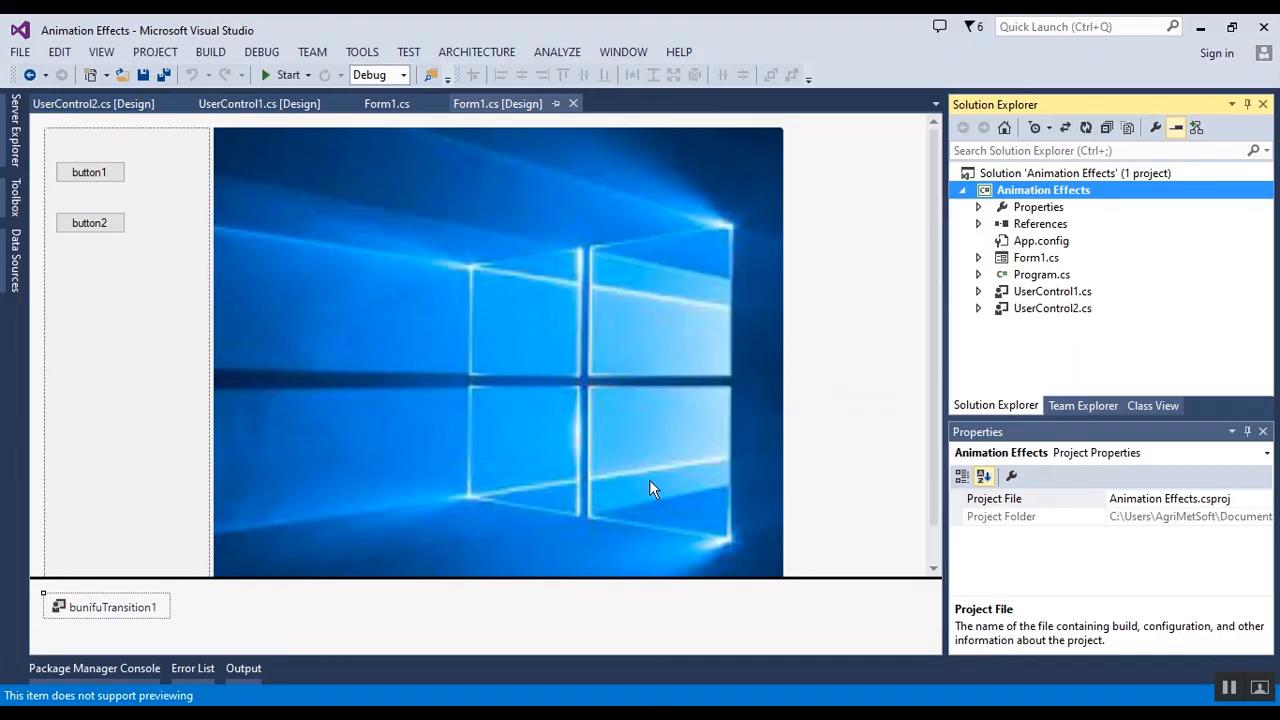
pyautogui.moveTo(678, 536)
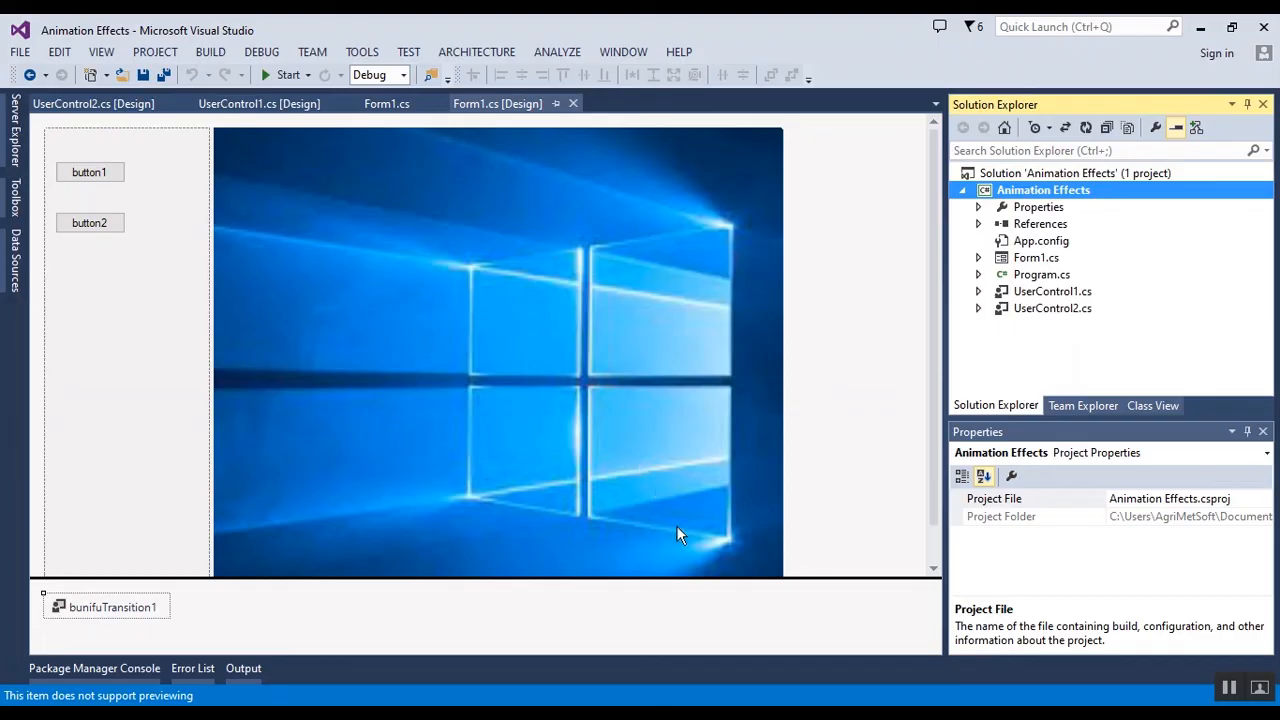
pyautogui.moveTo(672, 680)
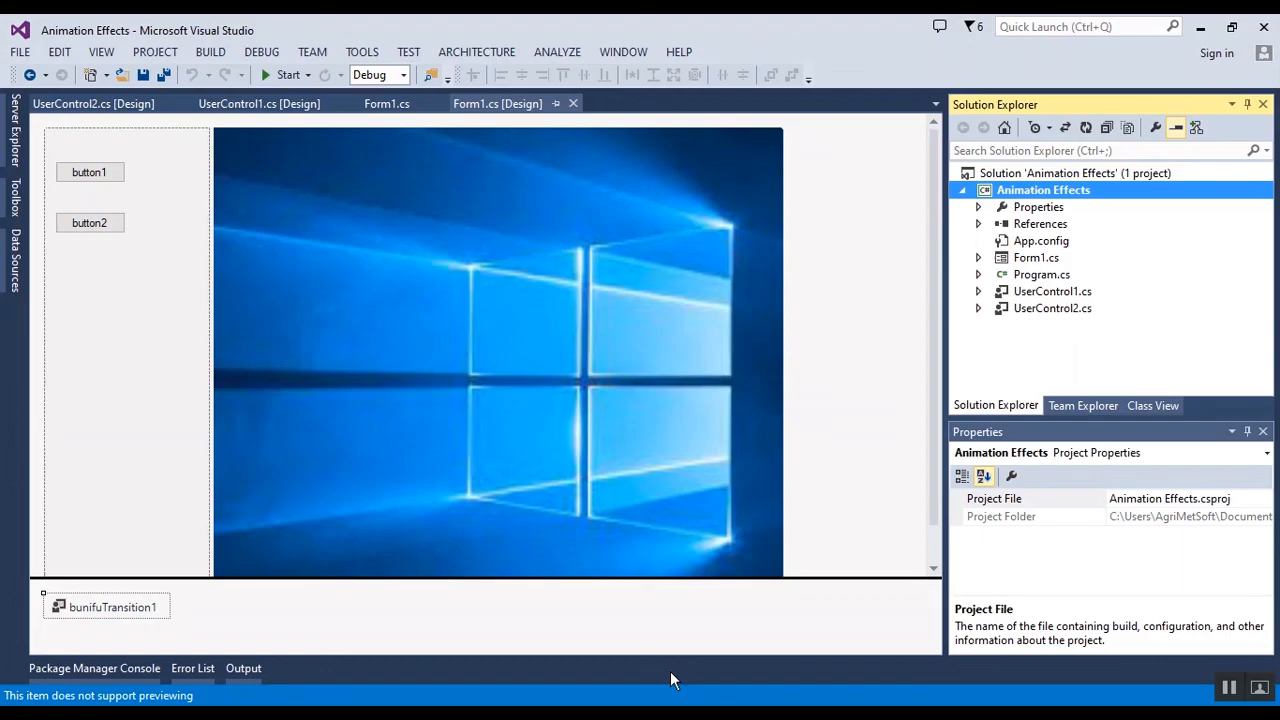